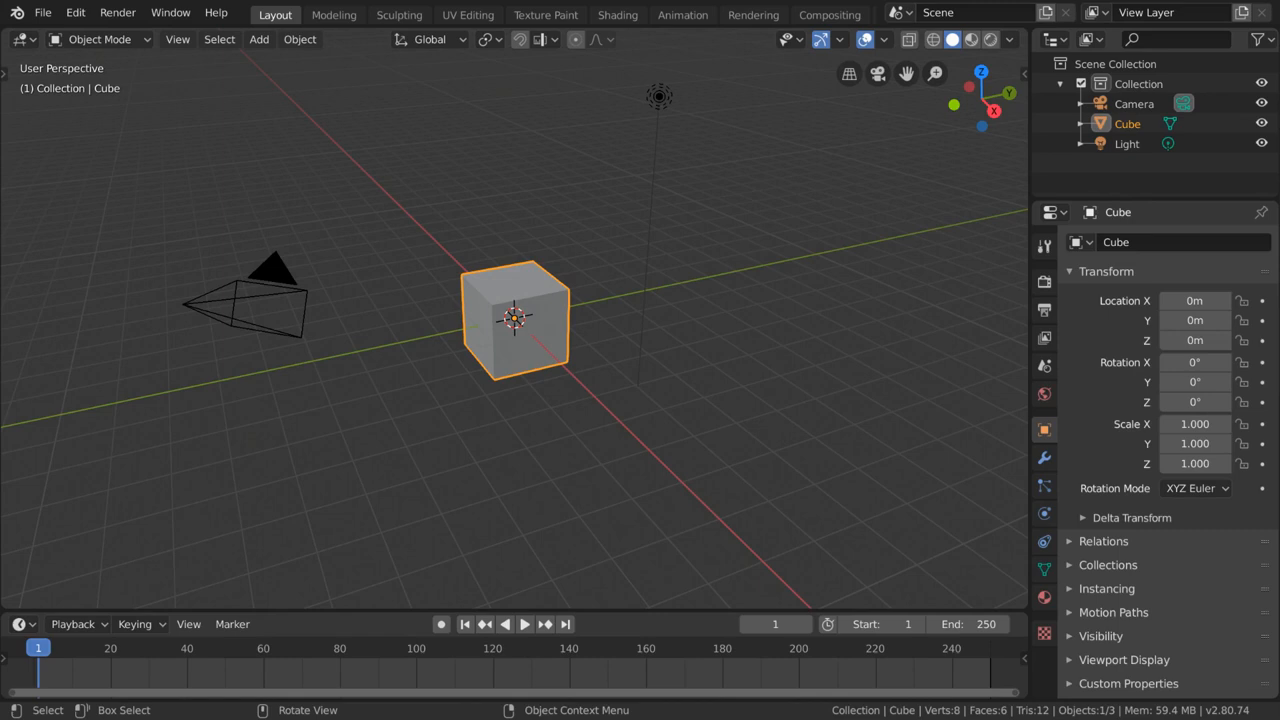
Enter the Shading workspace and put the default cube into Edit Mode
click(616, 14)
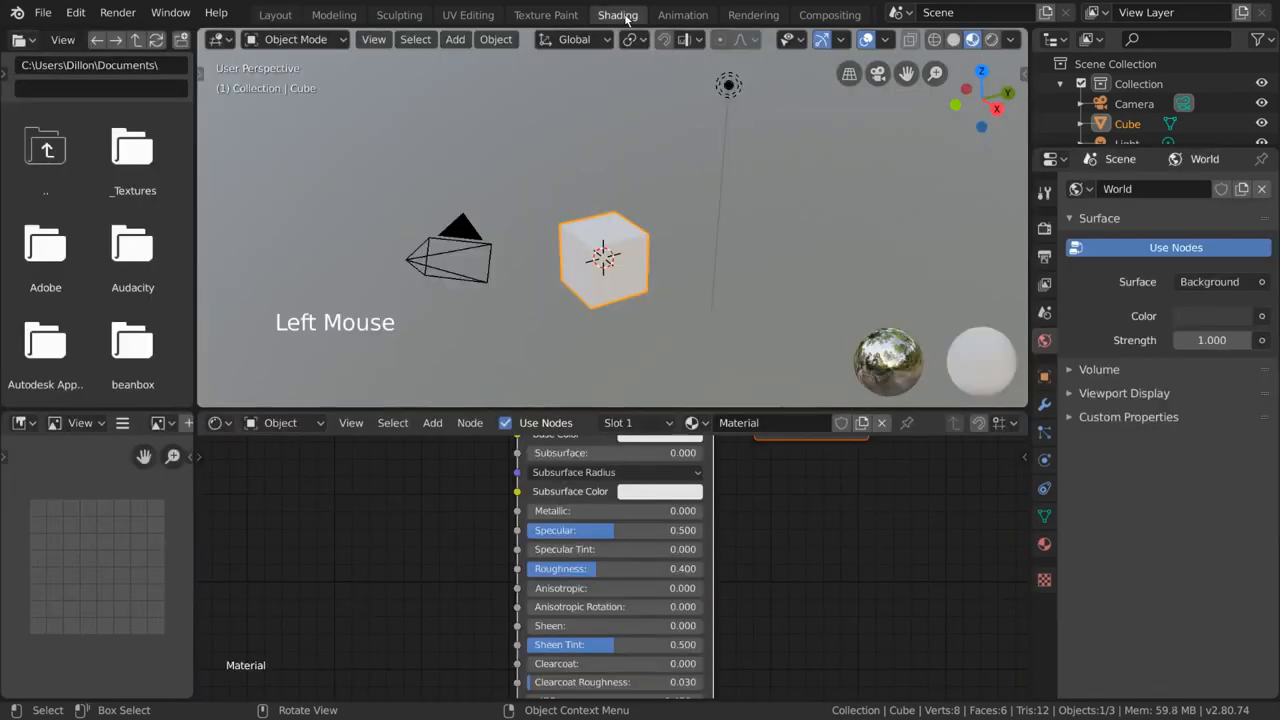
mouse_move(632, 236)
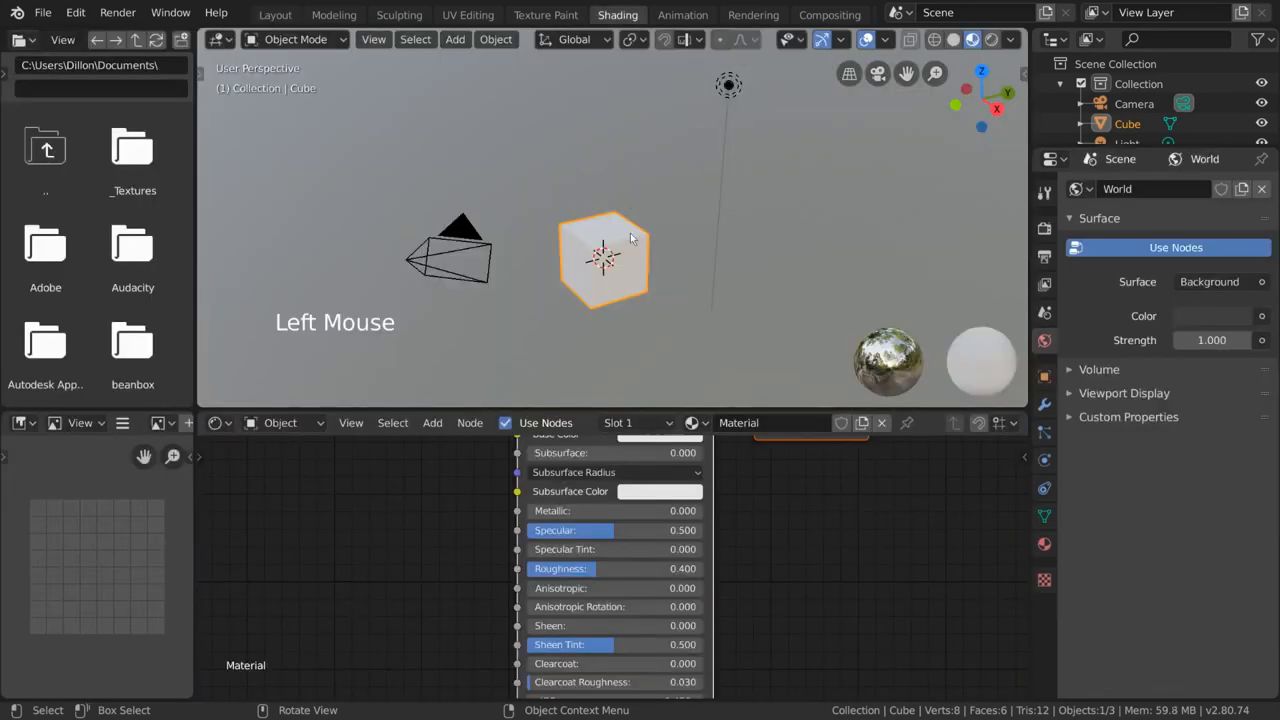
click(296, 40)
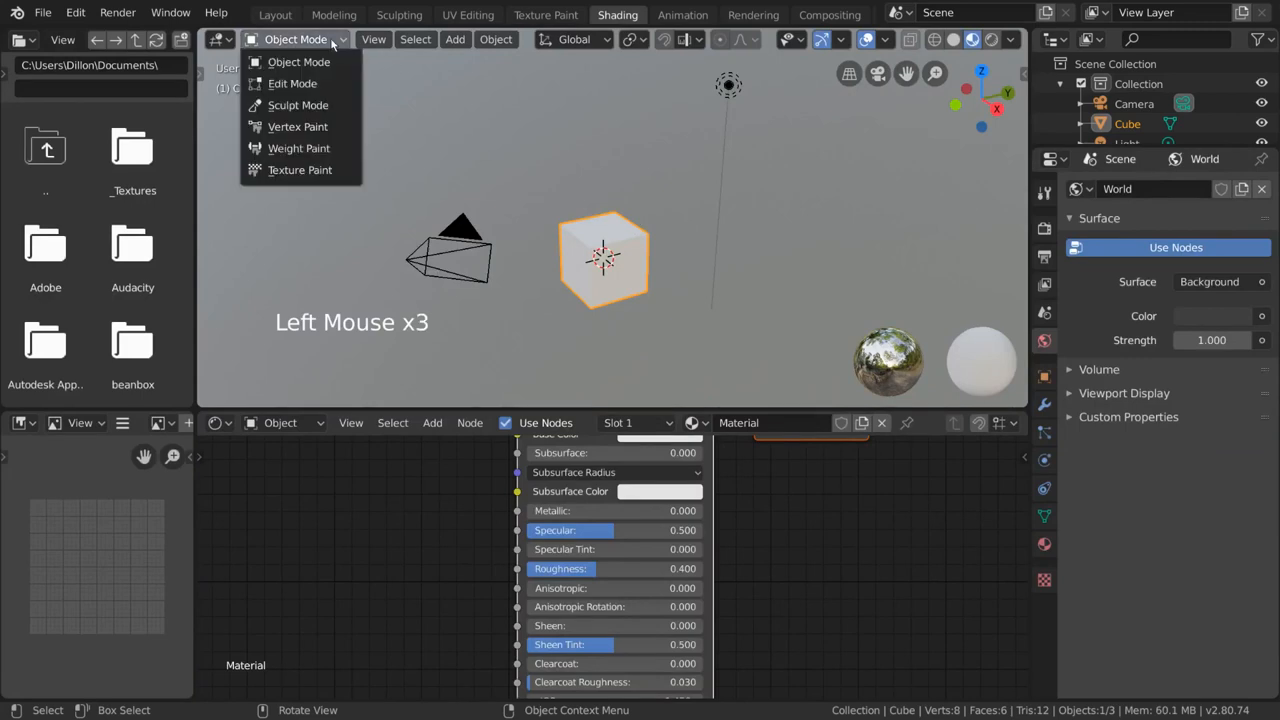
click(292, 84)
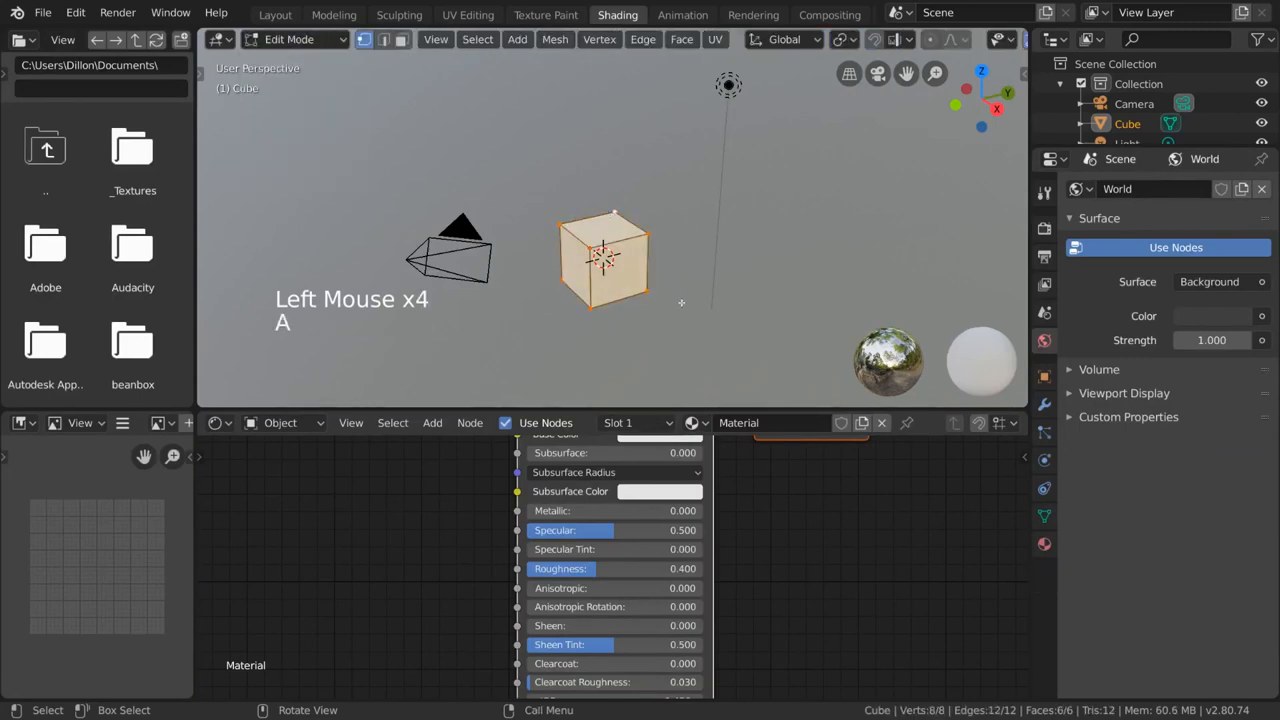
Zoom the image editor to frame the UV layout, briefly checking the UV Editing workspace
click(18, 424)
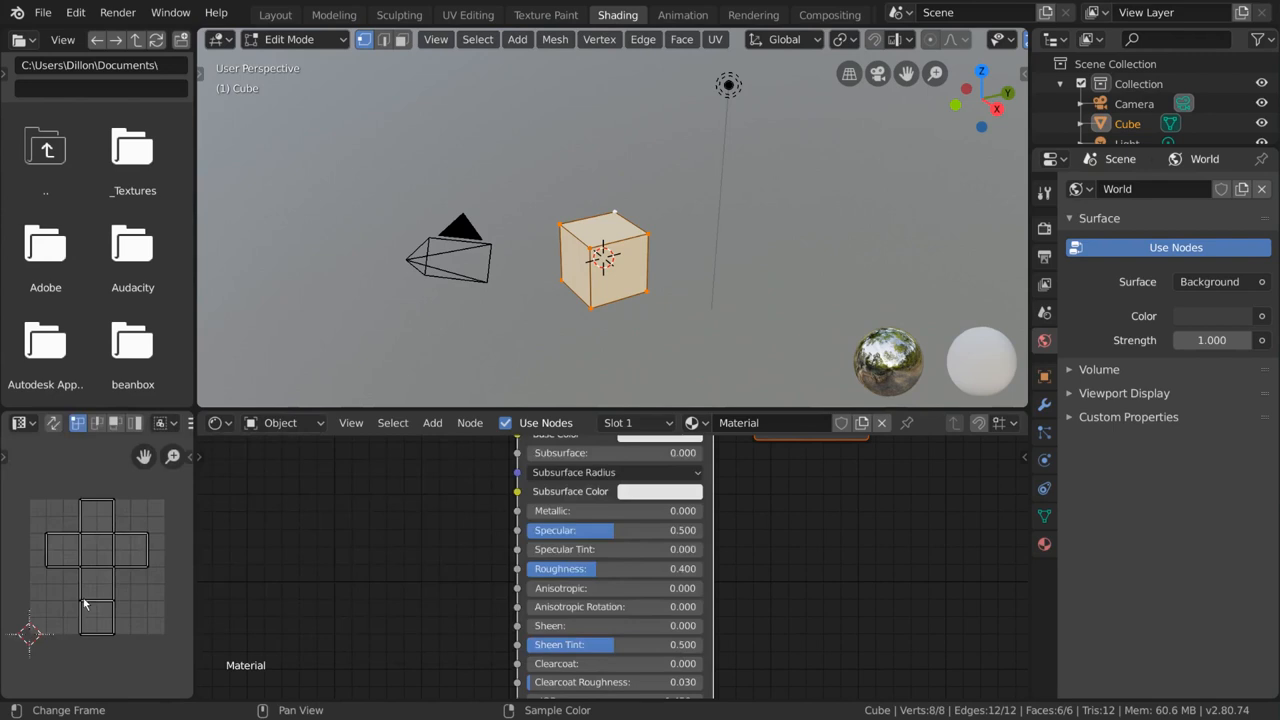
scroll(down, 3)
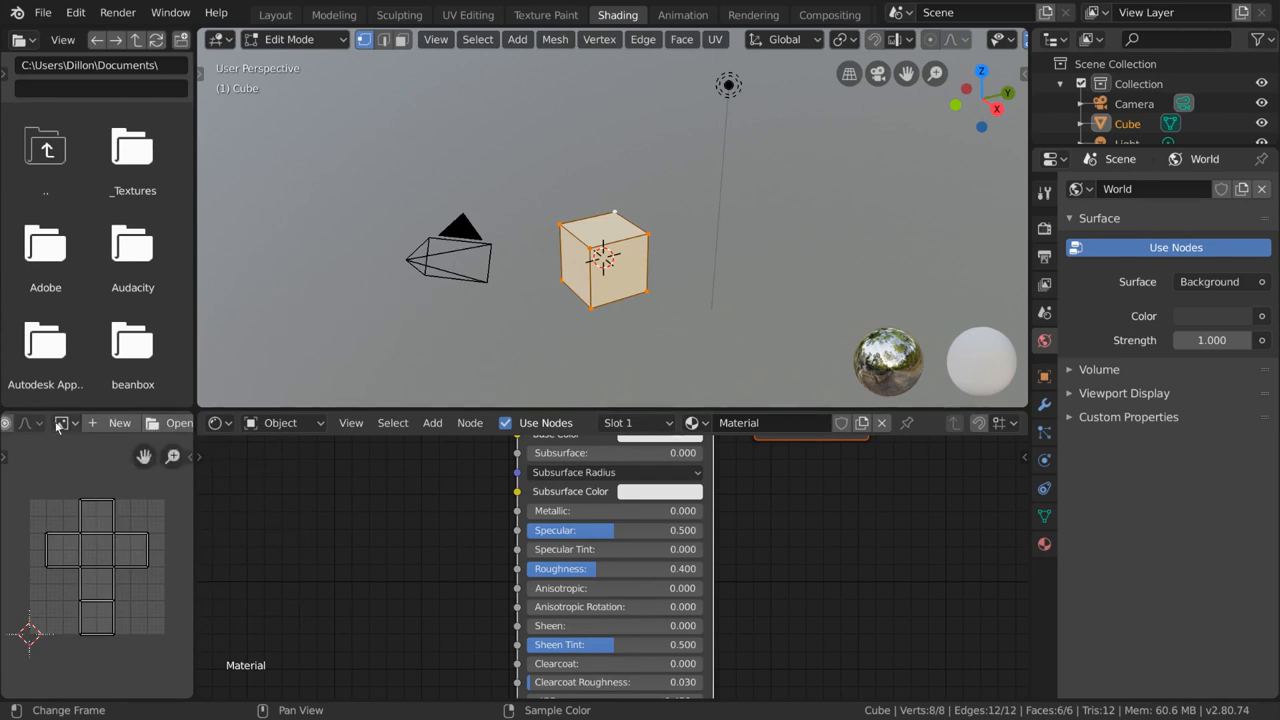
scroll(up, 3)
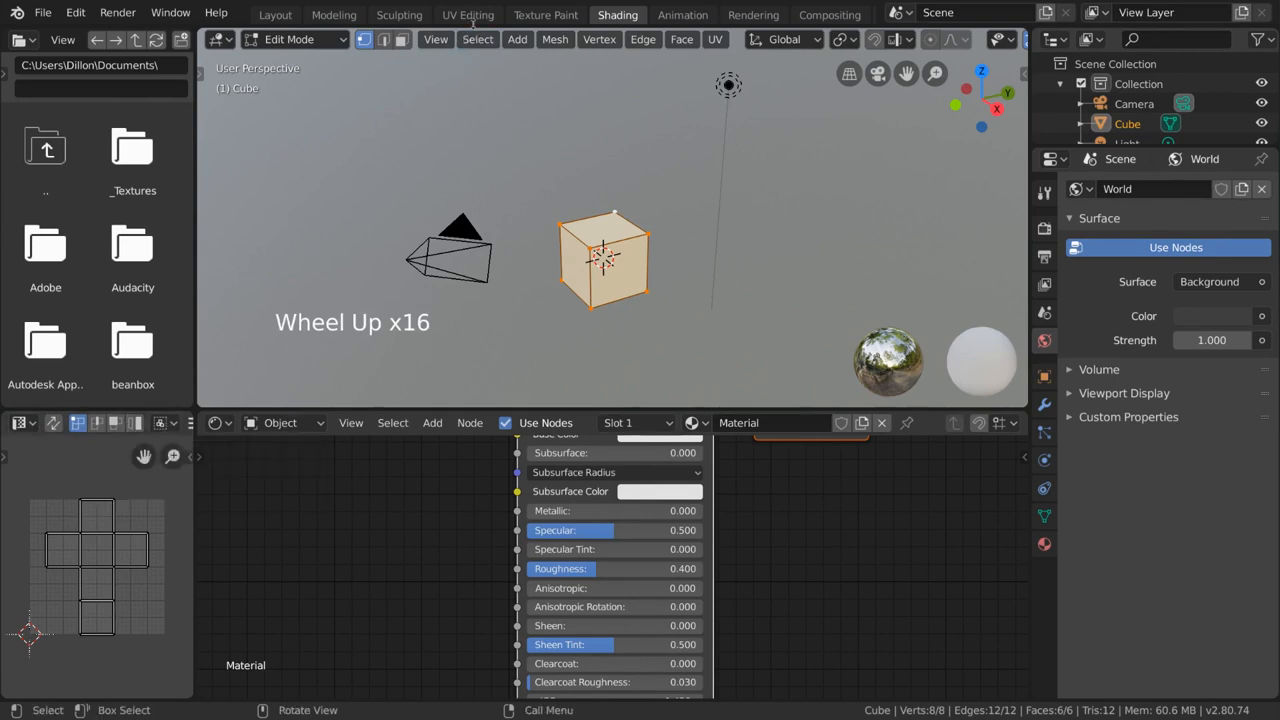
click(468, 14)
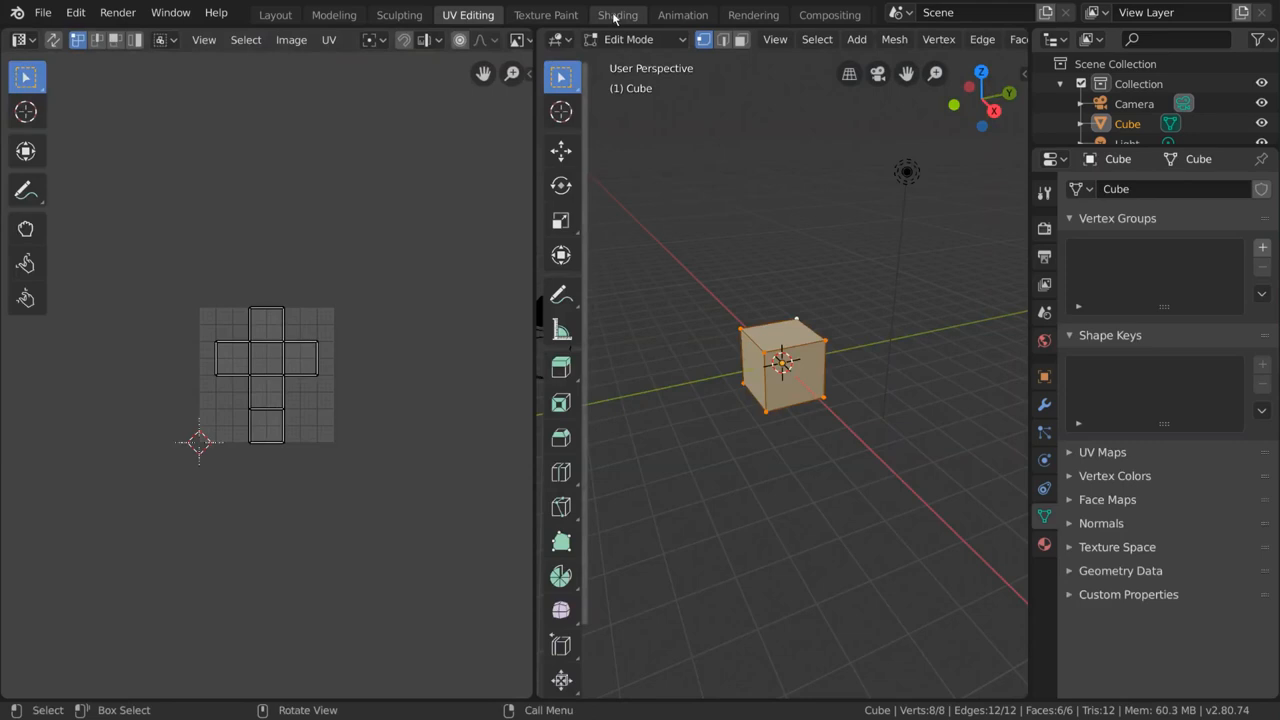
click(616, 14)
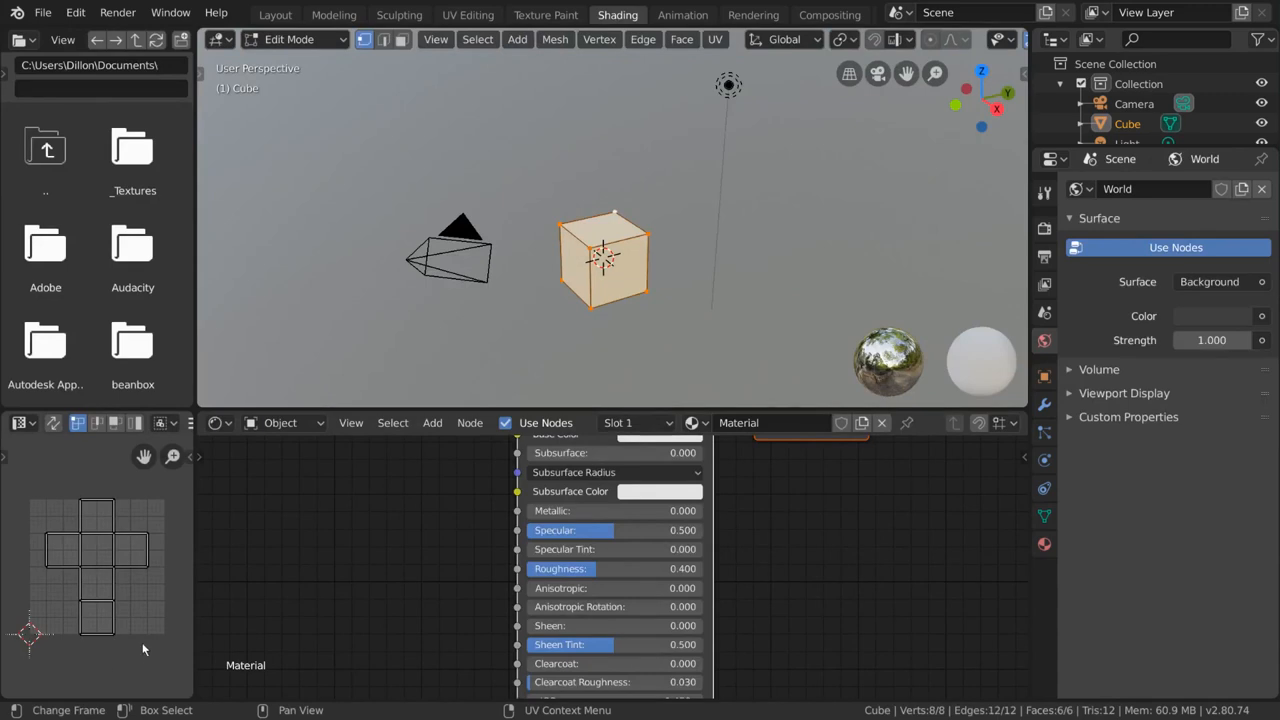
Select all UV faces and browse the _Textures folder for wood_planks_03-color.png
key(A)
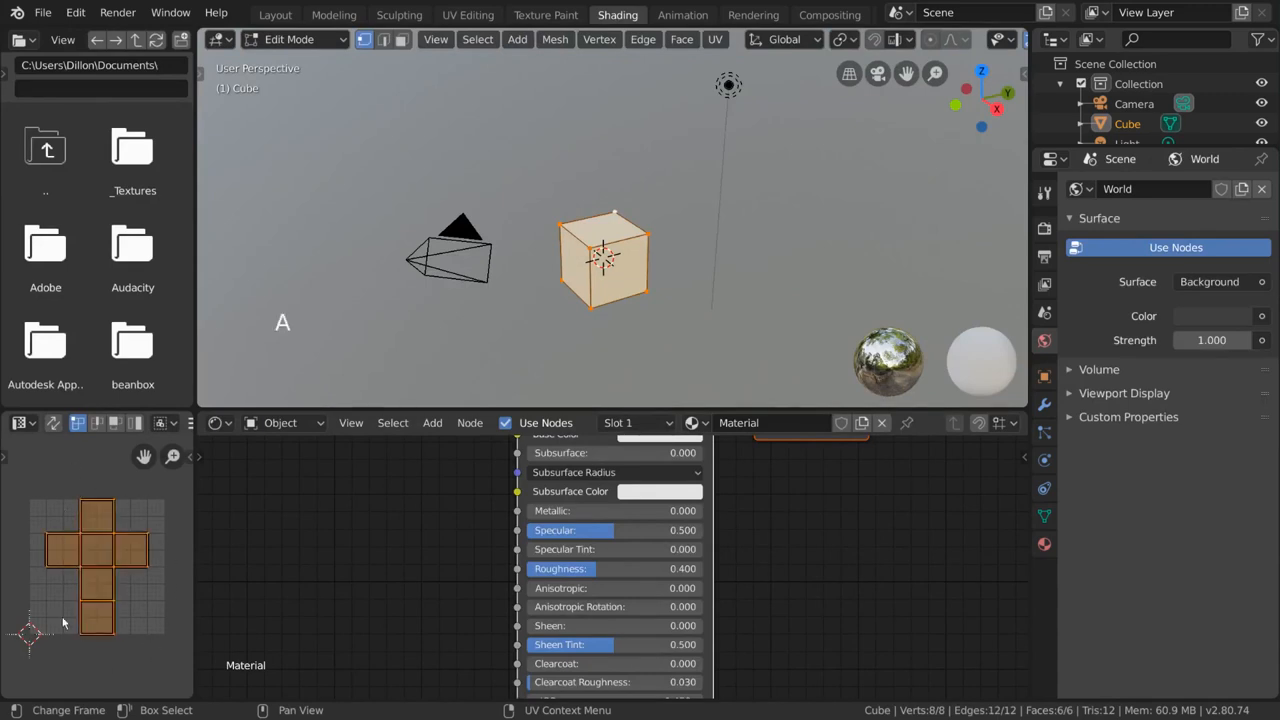
mouse_move(660, 236)
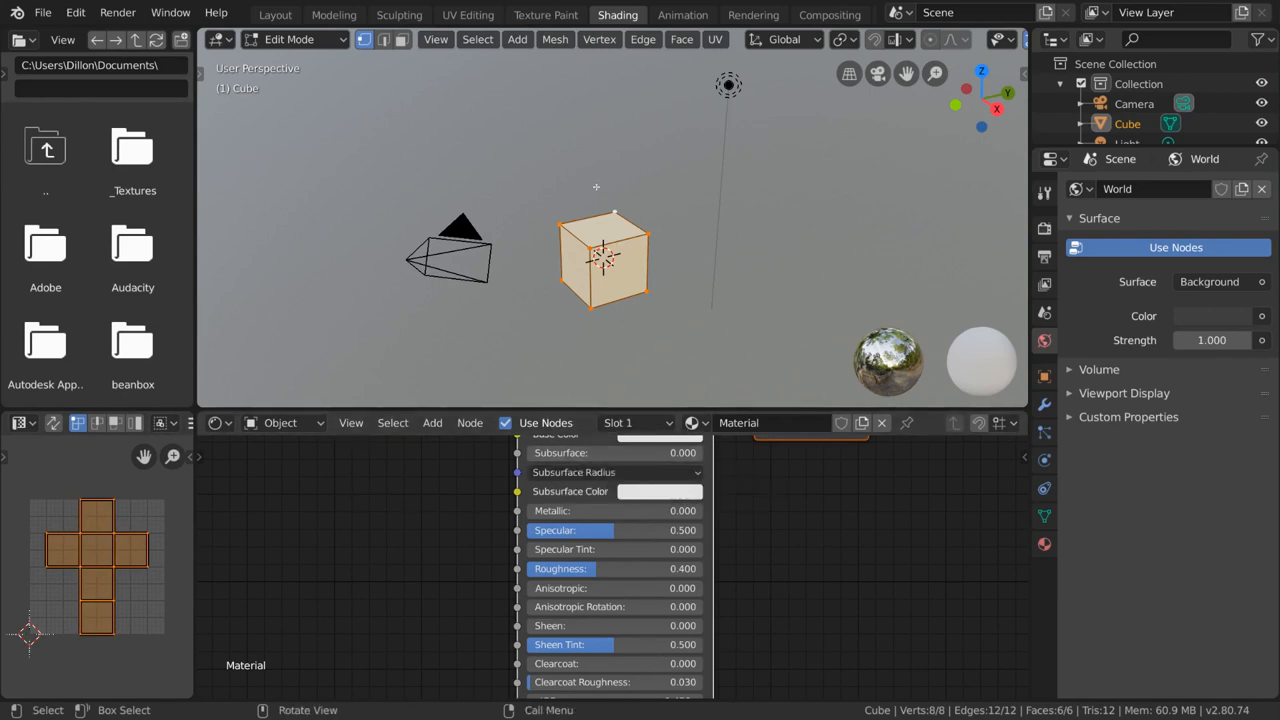
mouse_move(132, 148)
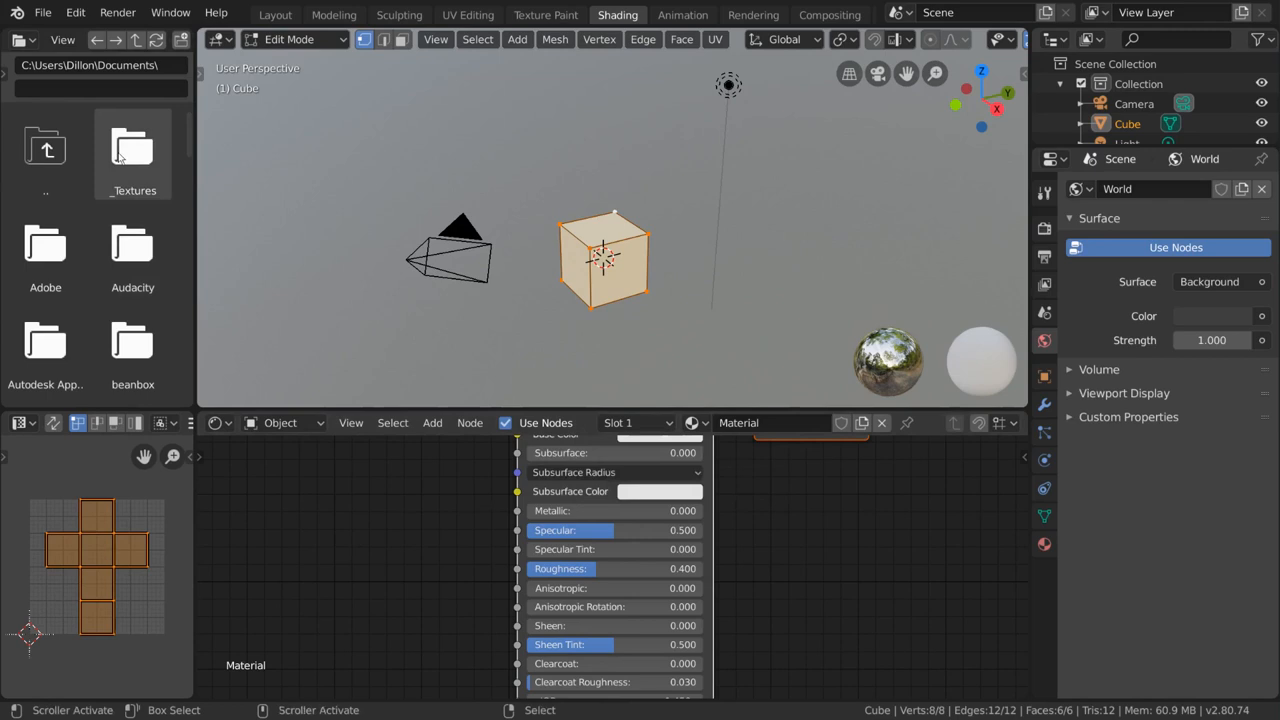
double_click(132, 148)
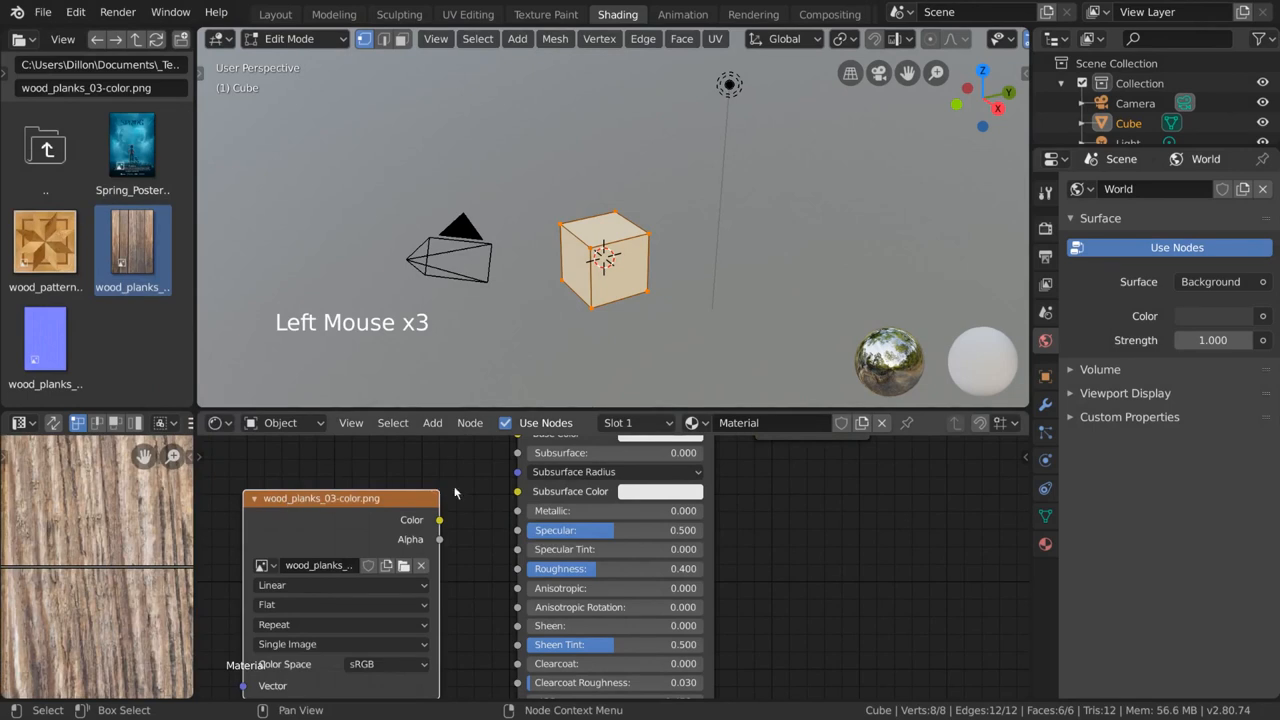
scroll(down, 3)
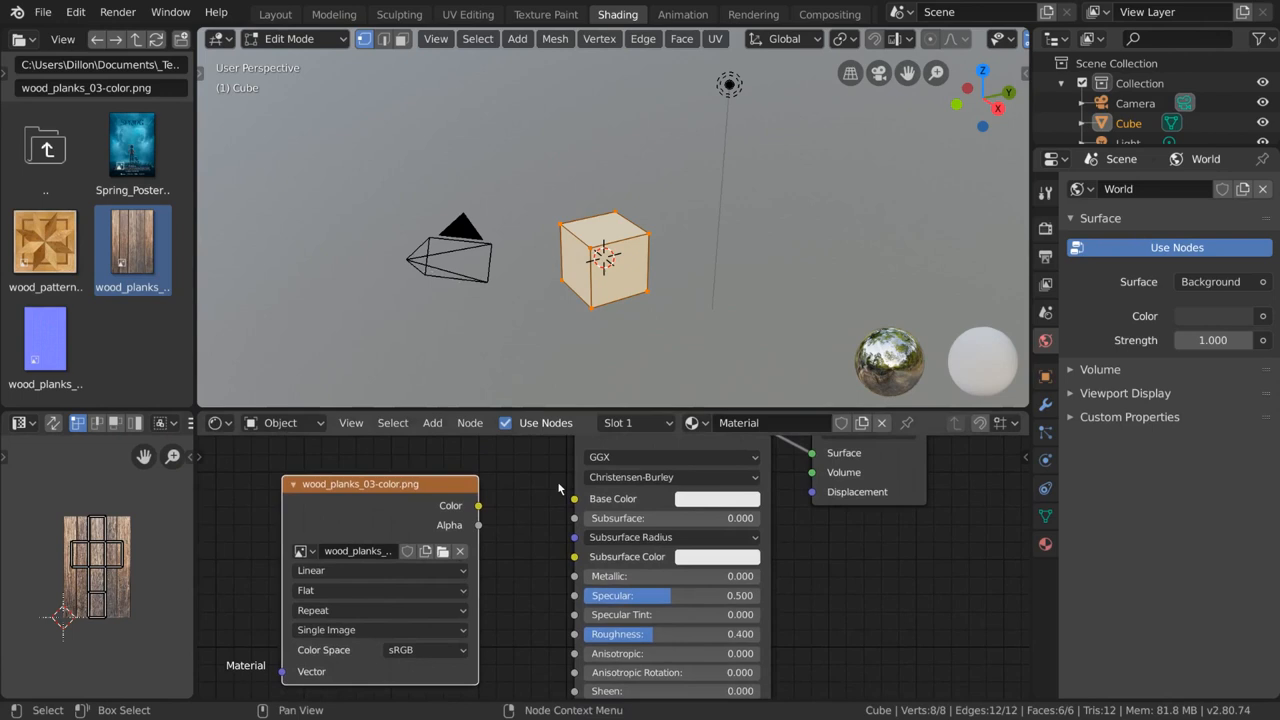
Connect the Image Texture Color output to the Principled BSDF Base Color input
click(478, 504)
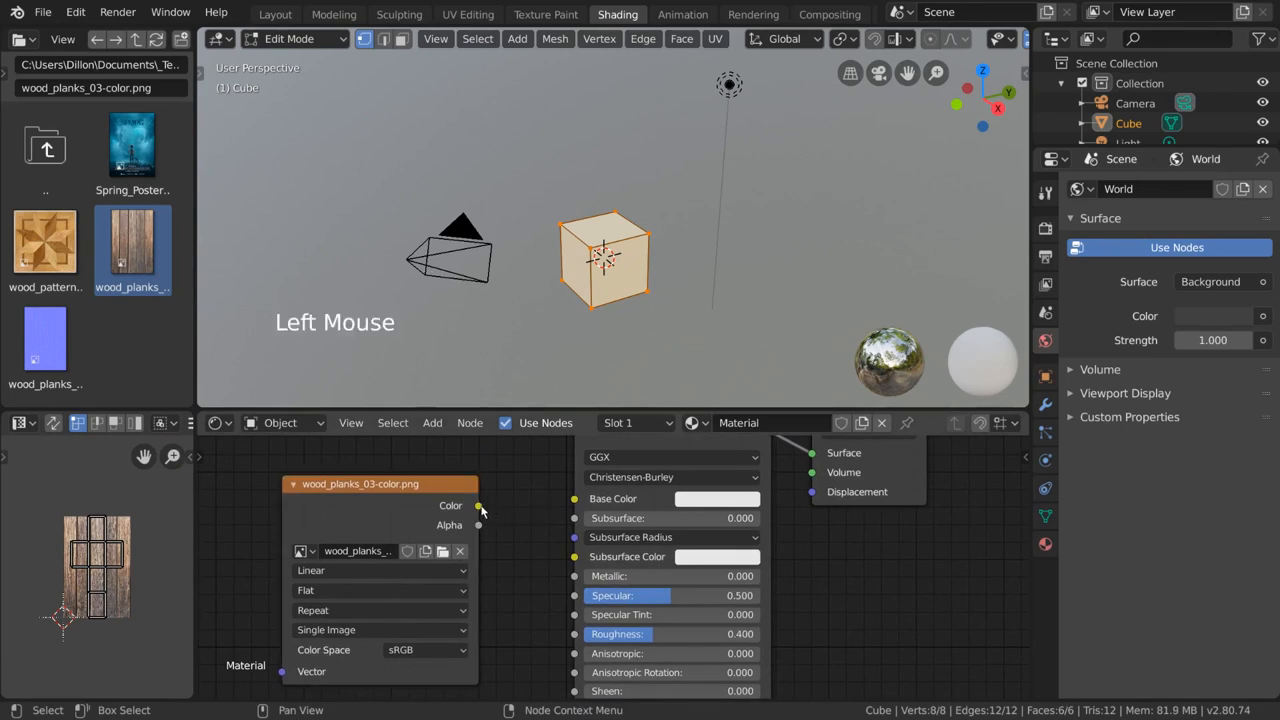
drag(478, 504, 572, 498)
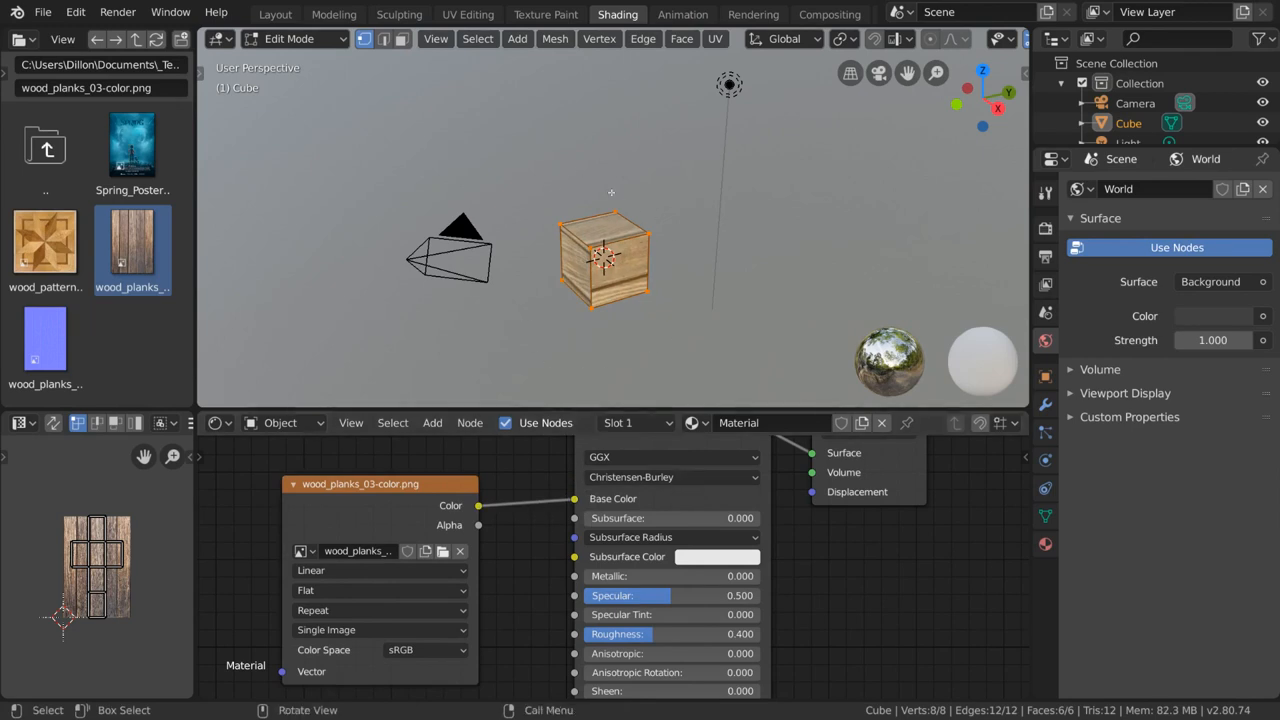
key(z)
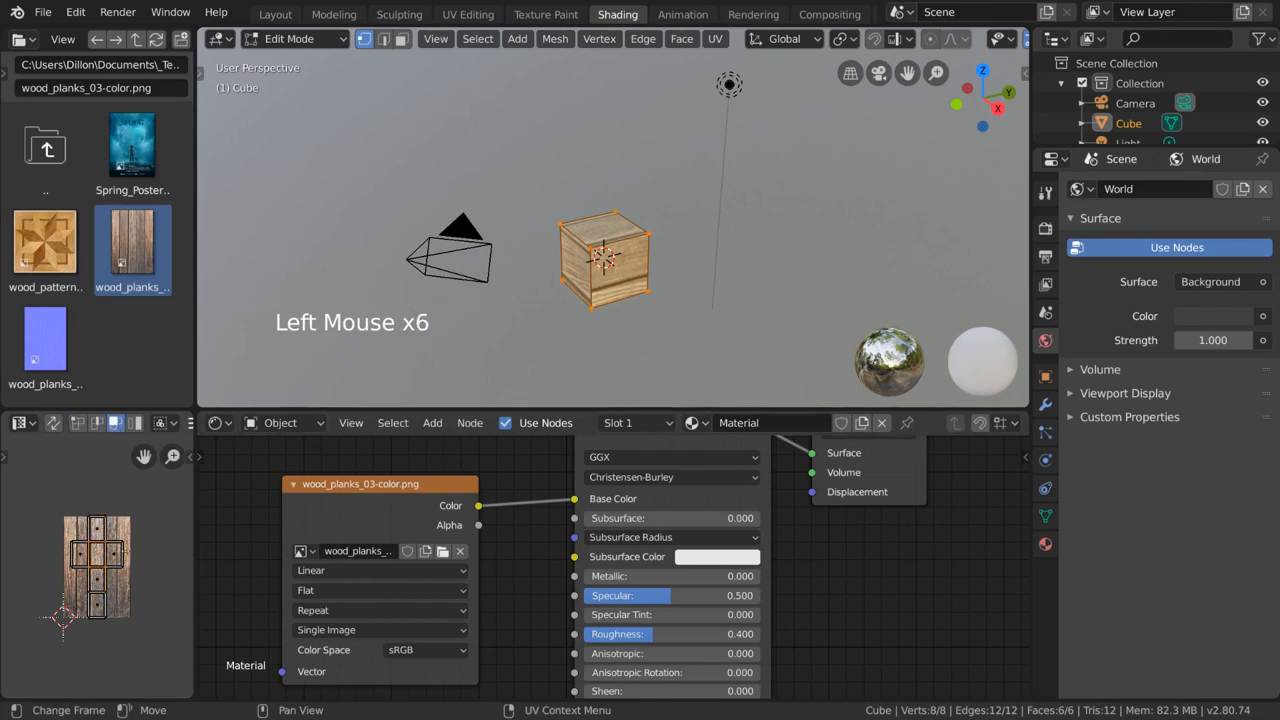
Scale the cube's UV layout over the planks image and box-select a group of UV faces
key(s)
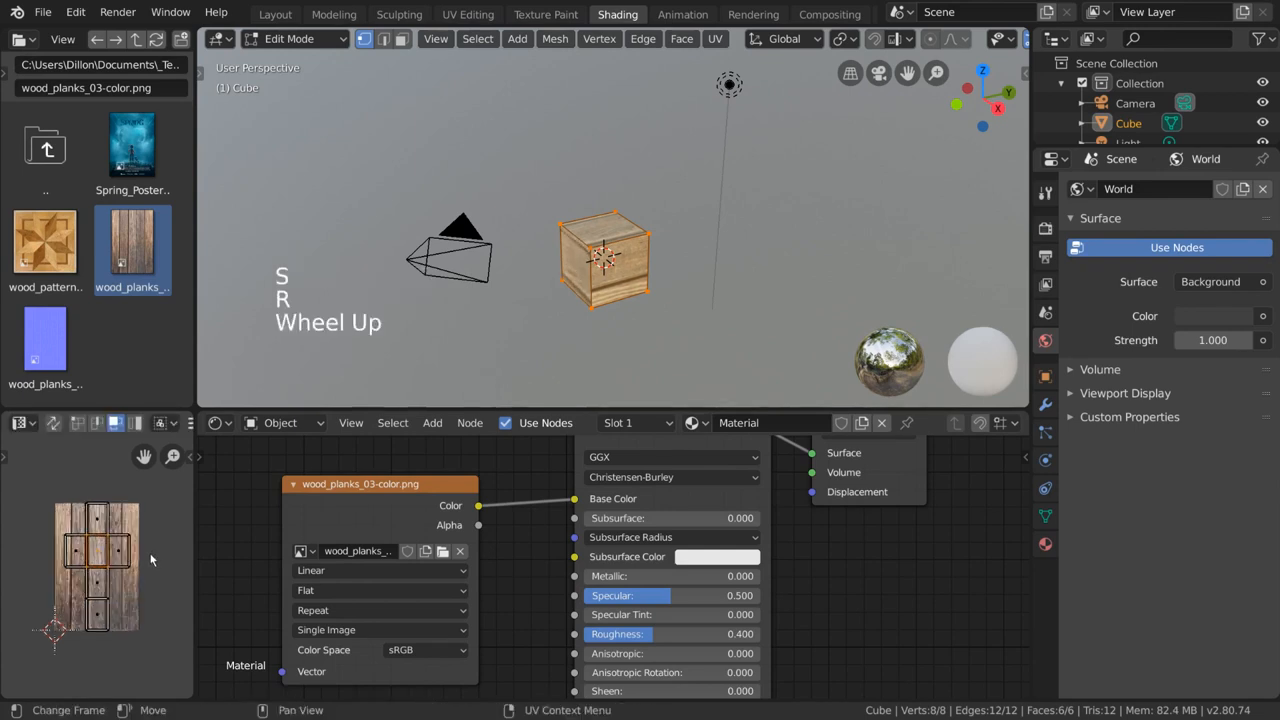
scroll(down, 3)
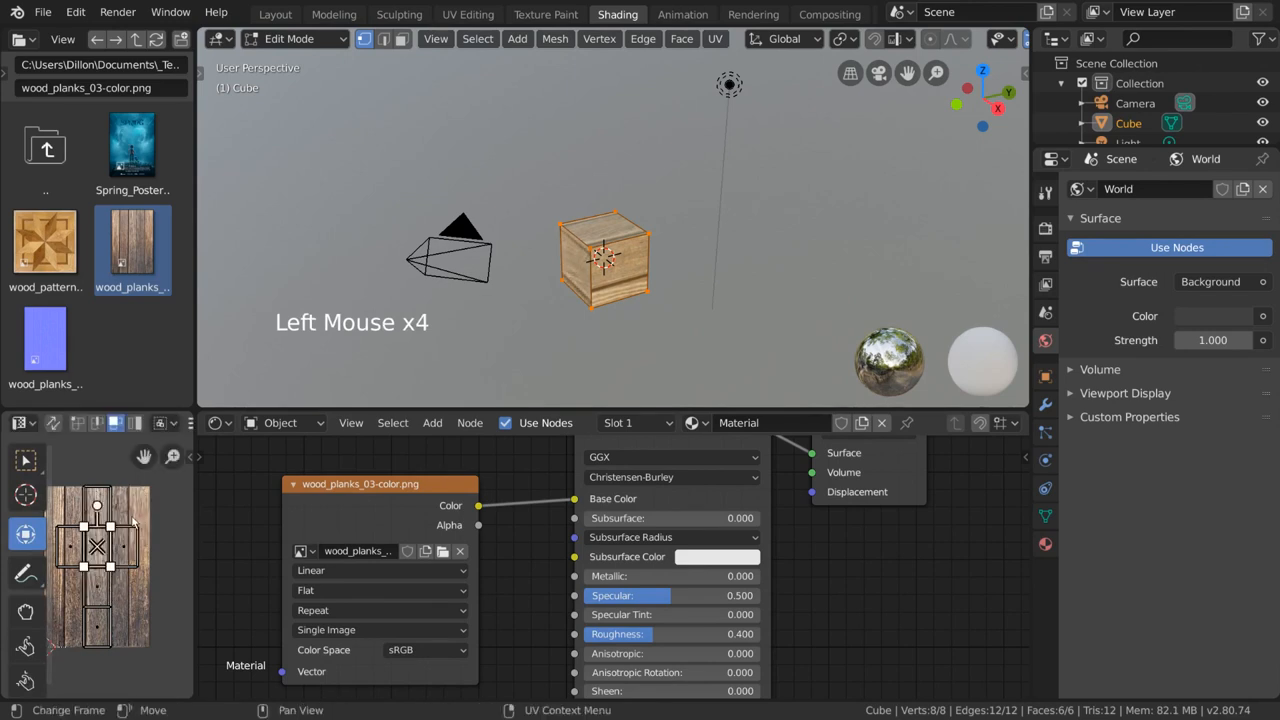
click(96, 552)
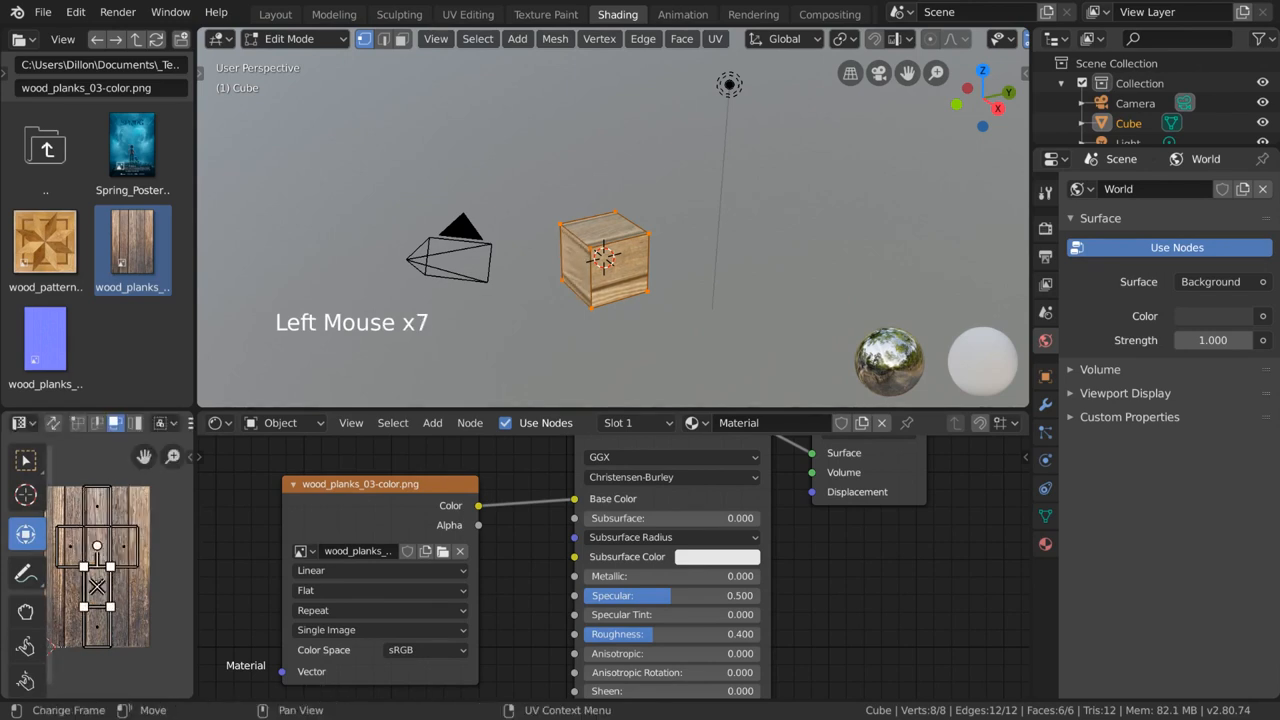
drag(96, 548, 100, 578)
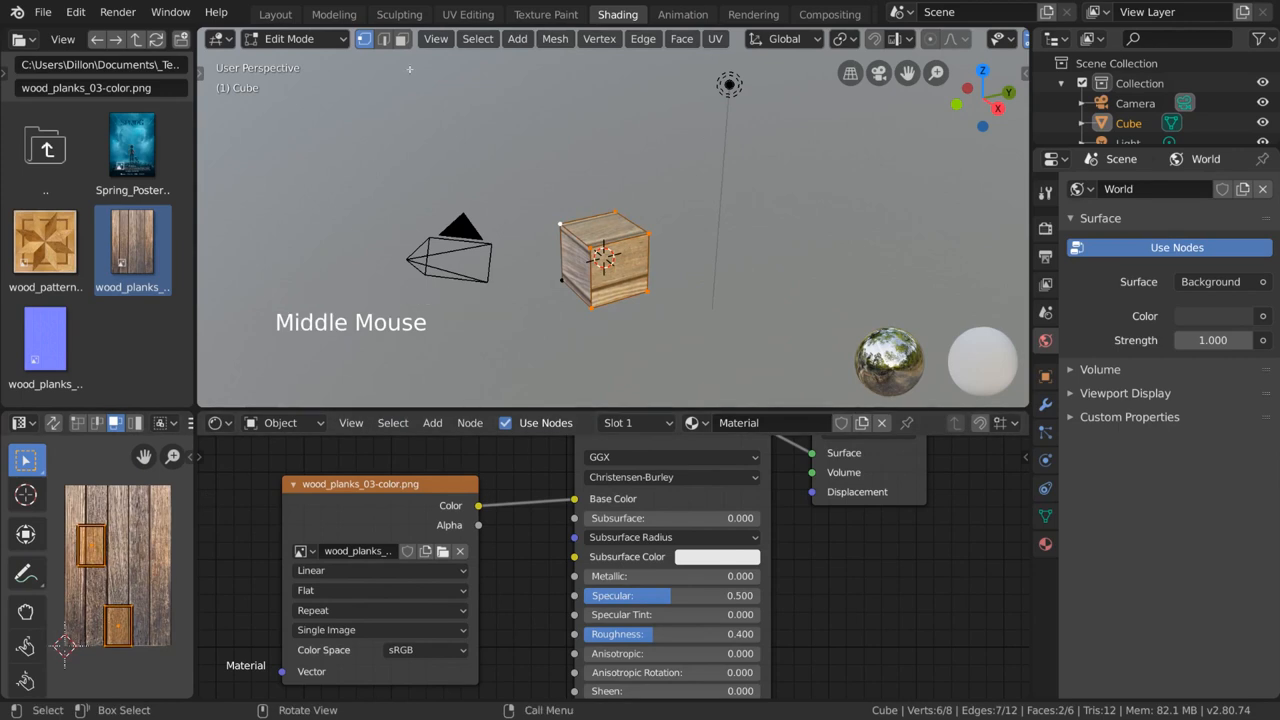
Select a run of cube edges in edge select mode for use as seams
double_click(602, 258)
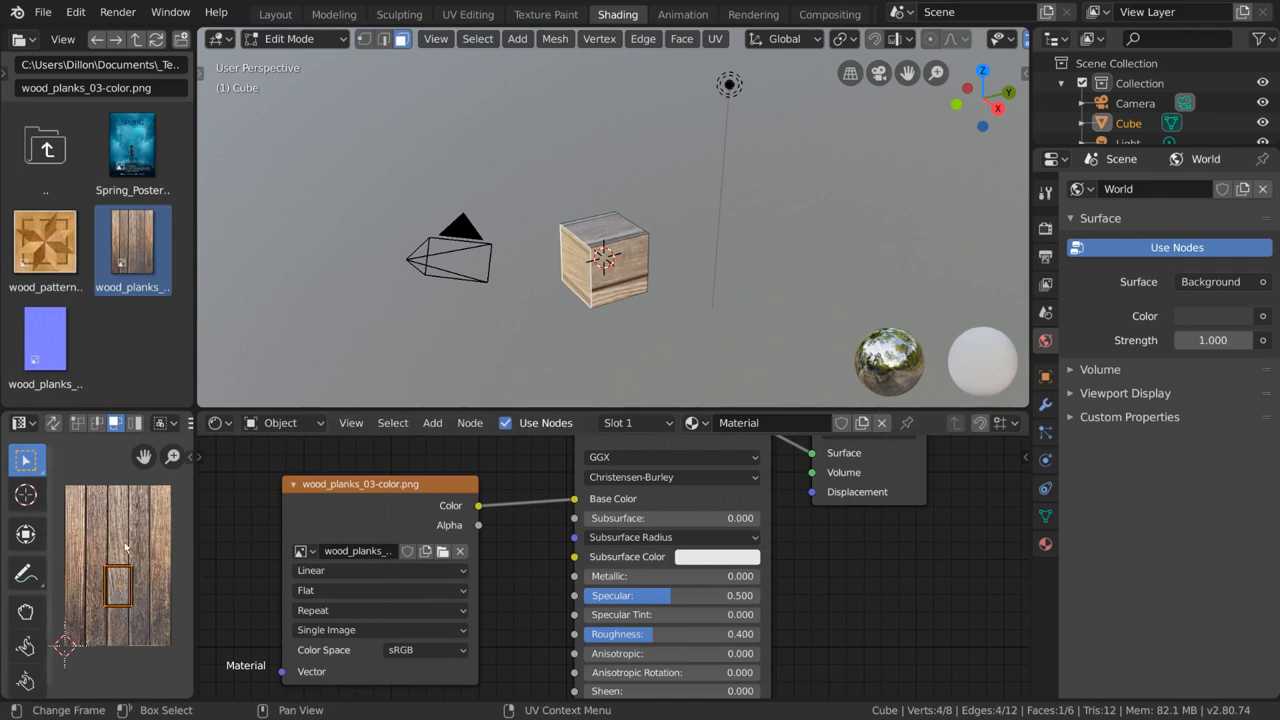
mouse_move(208, 544)
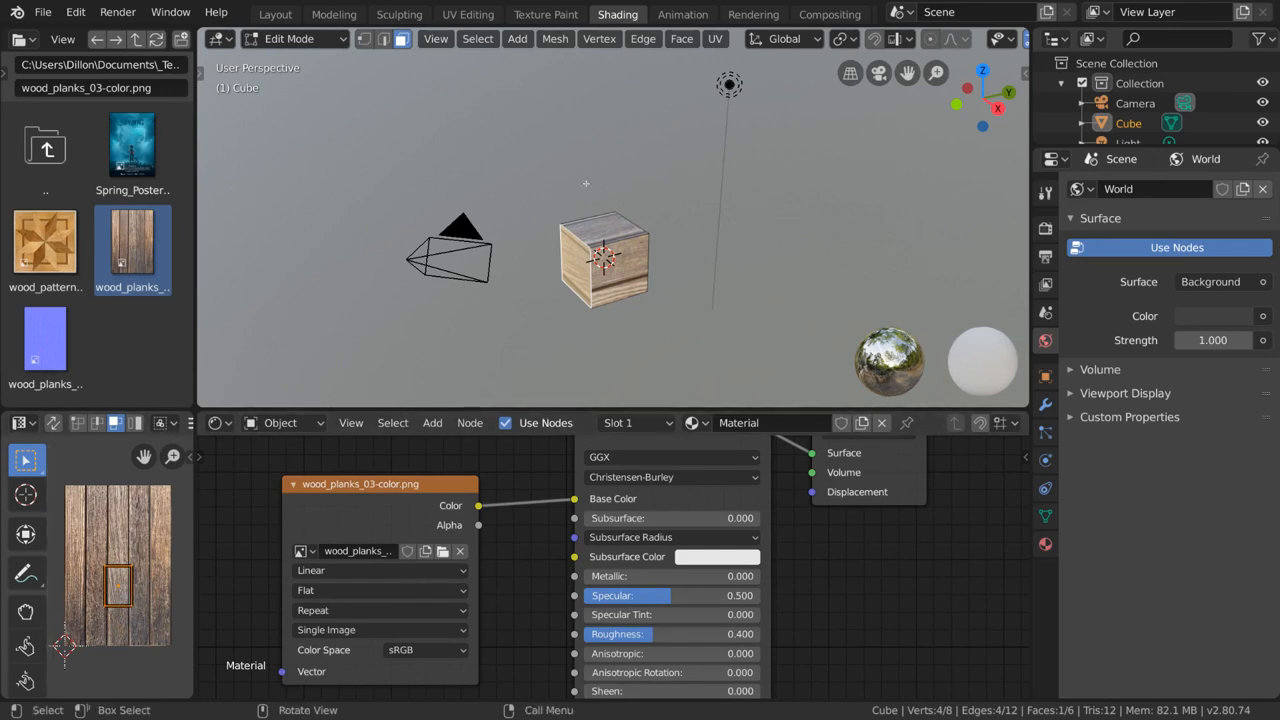
mouse_move(320, 390)
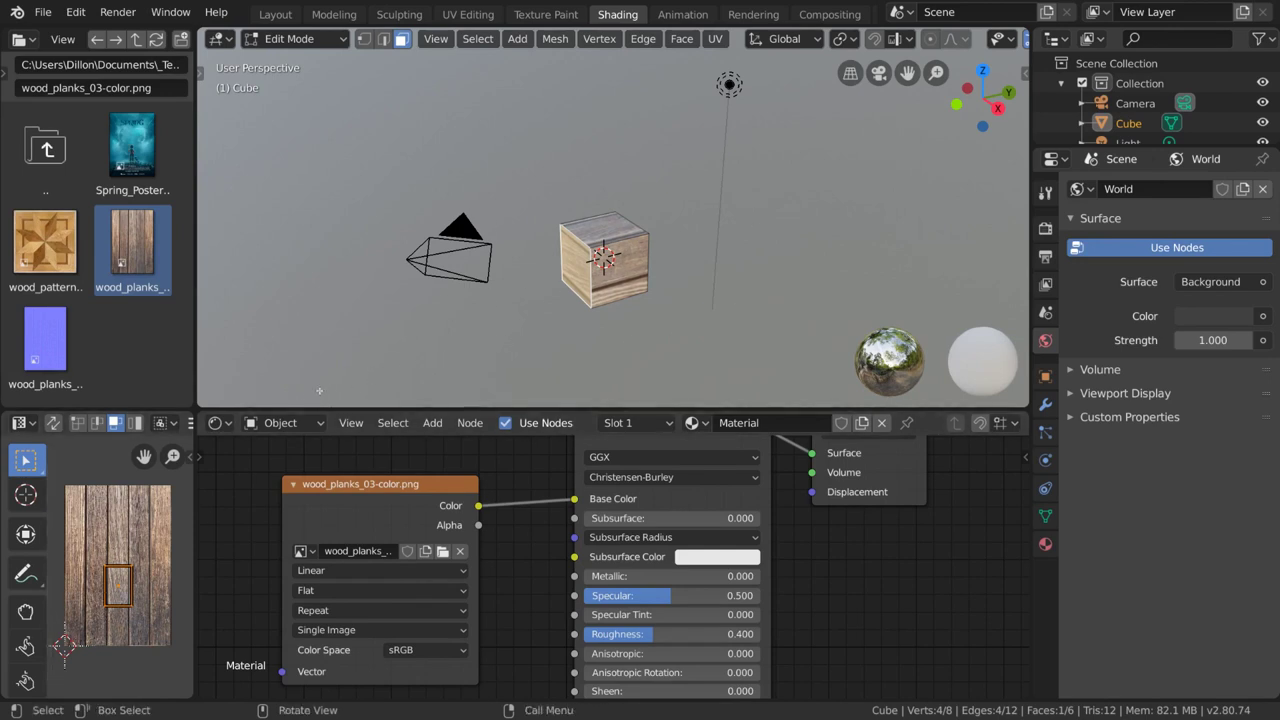
mouse_move(52, 424)
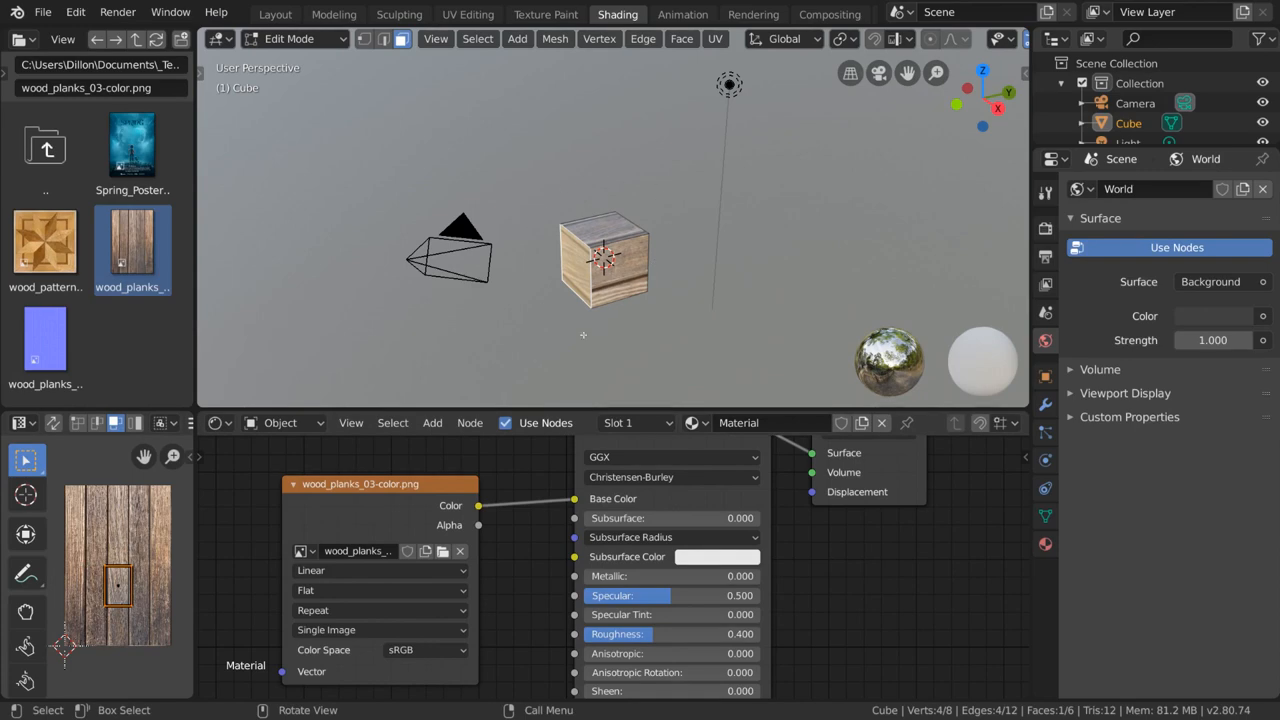
mouse_move(668, 312)
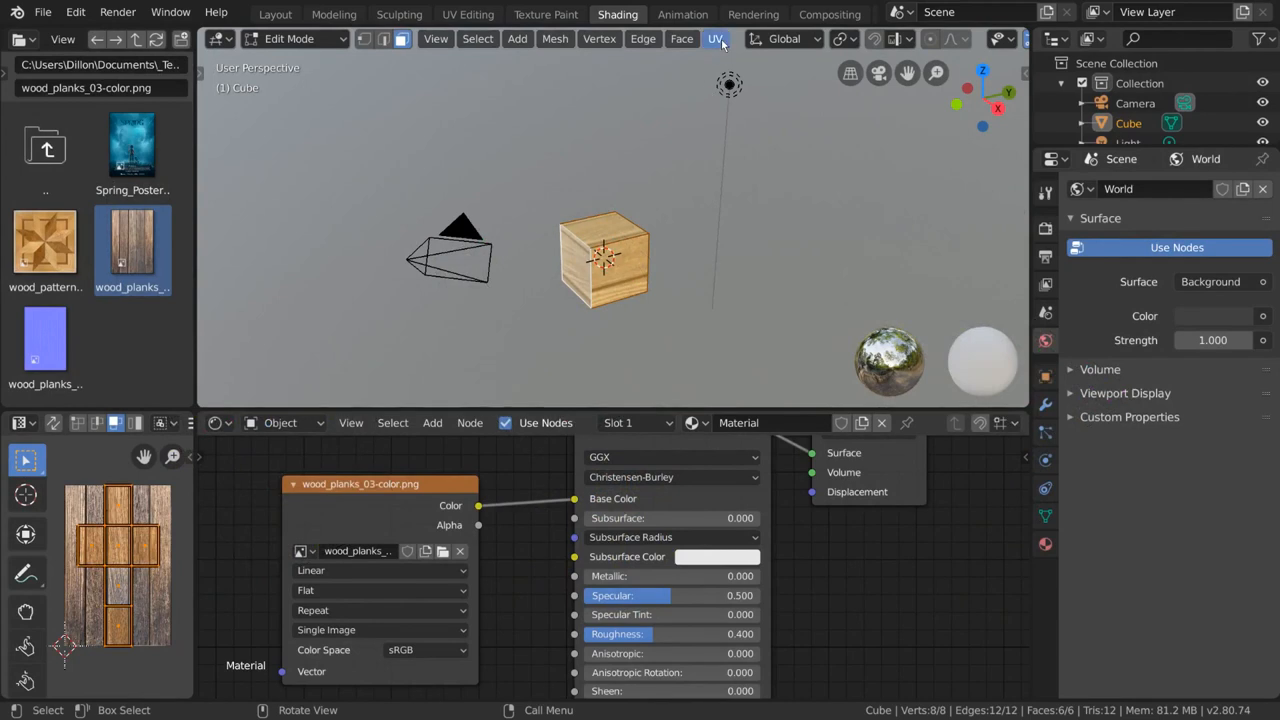
click(716, 38)
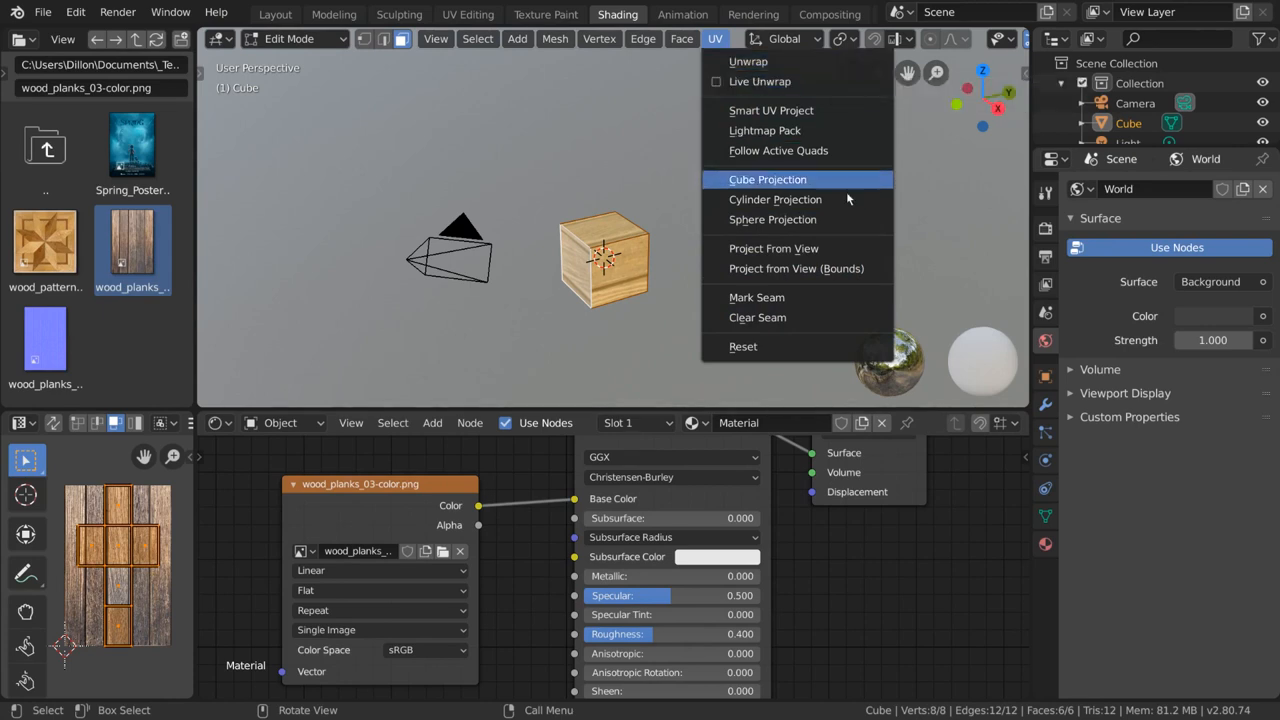
mouse_move(838, 180)
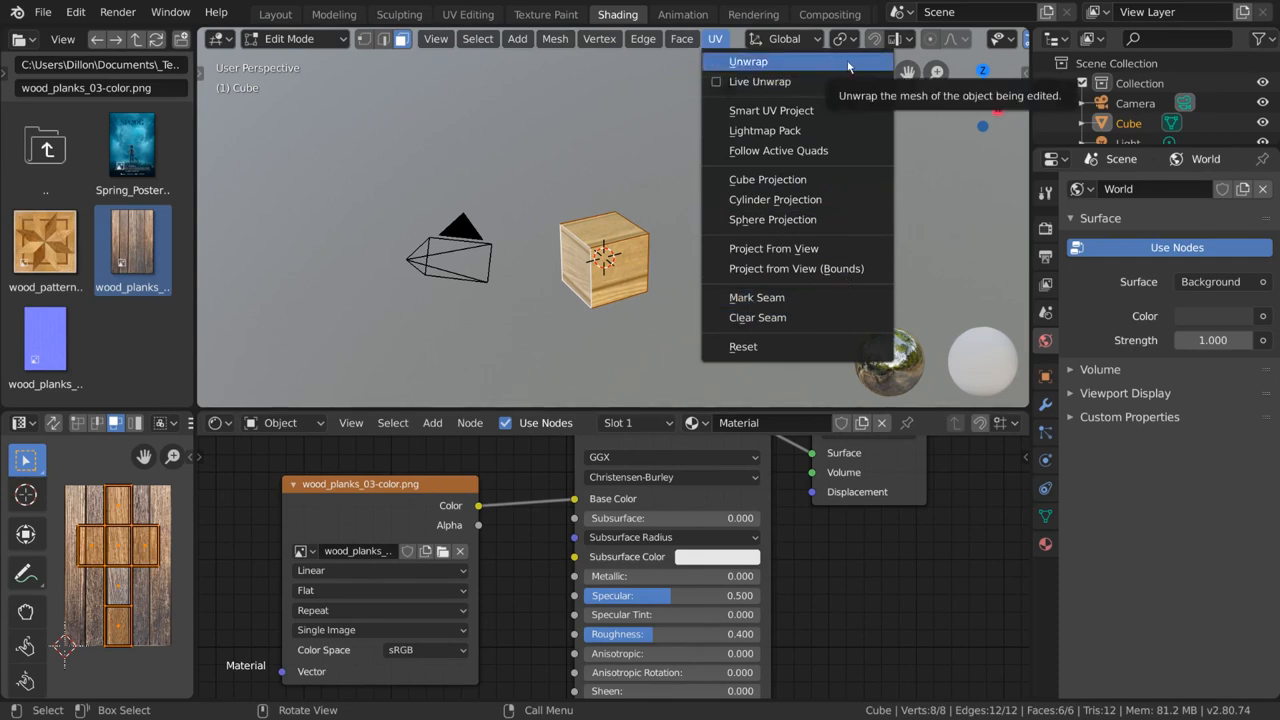
mouse_move(840, 110)
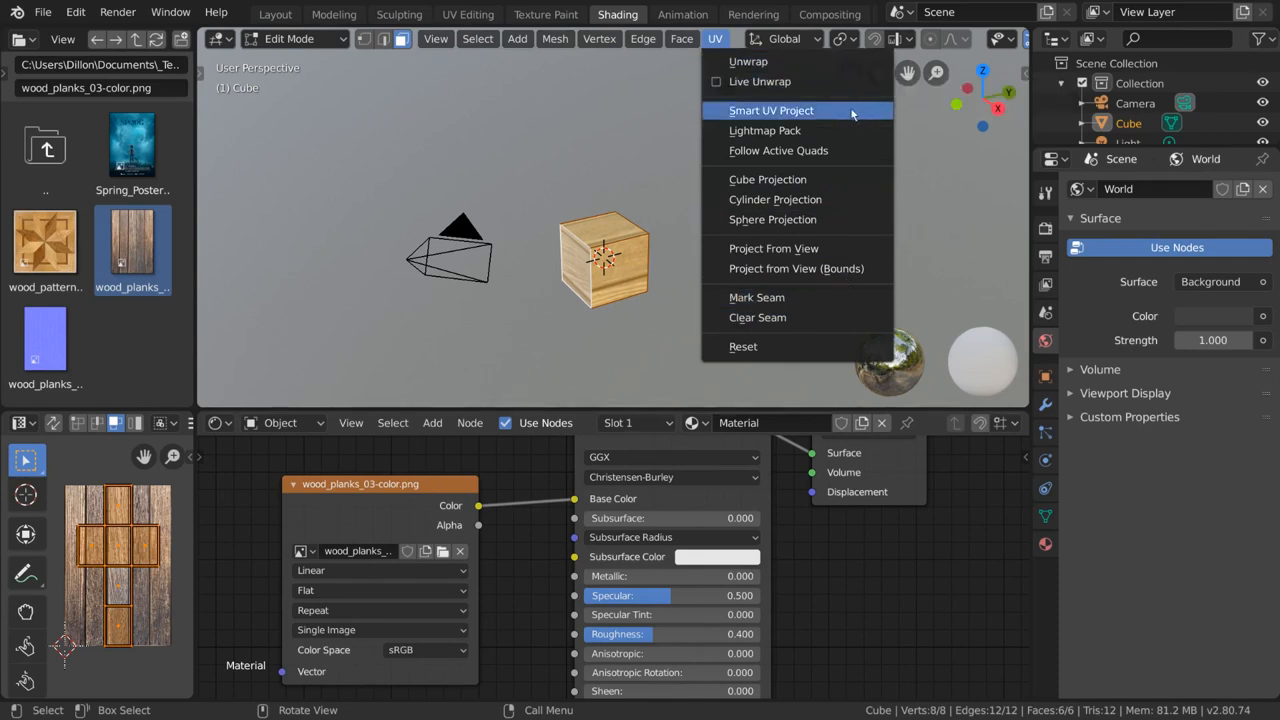
mouse_move(828, 112)
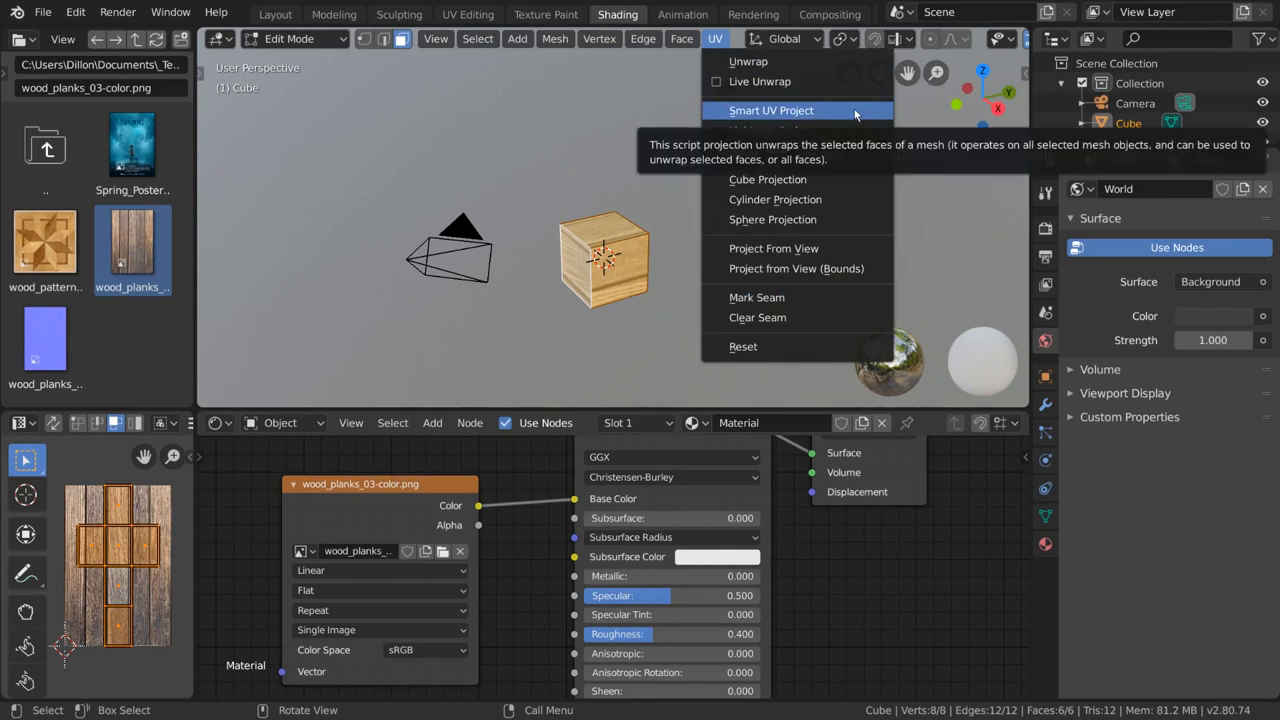
mouse_move(856, 132)
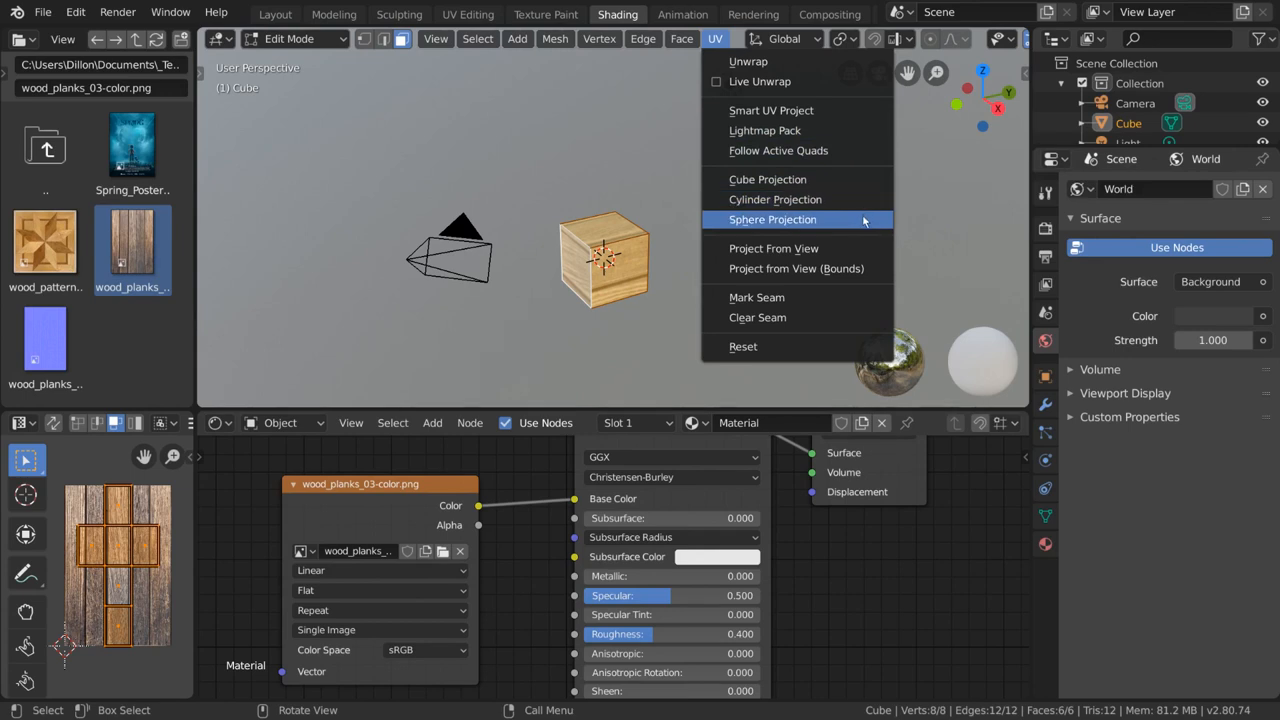
mouse_move(864, 218)
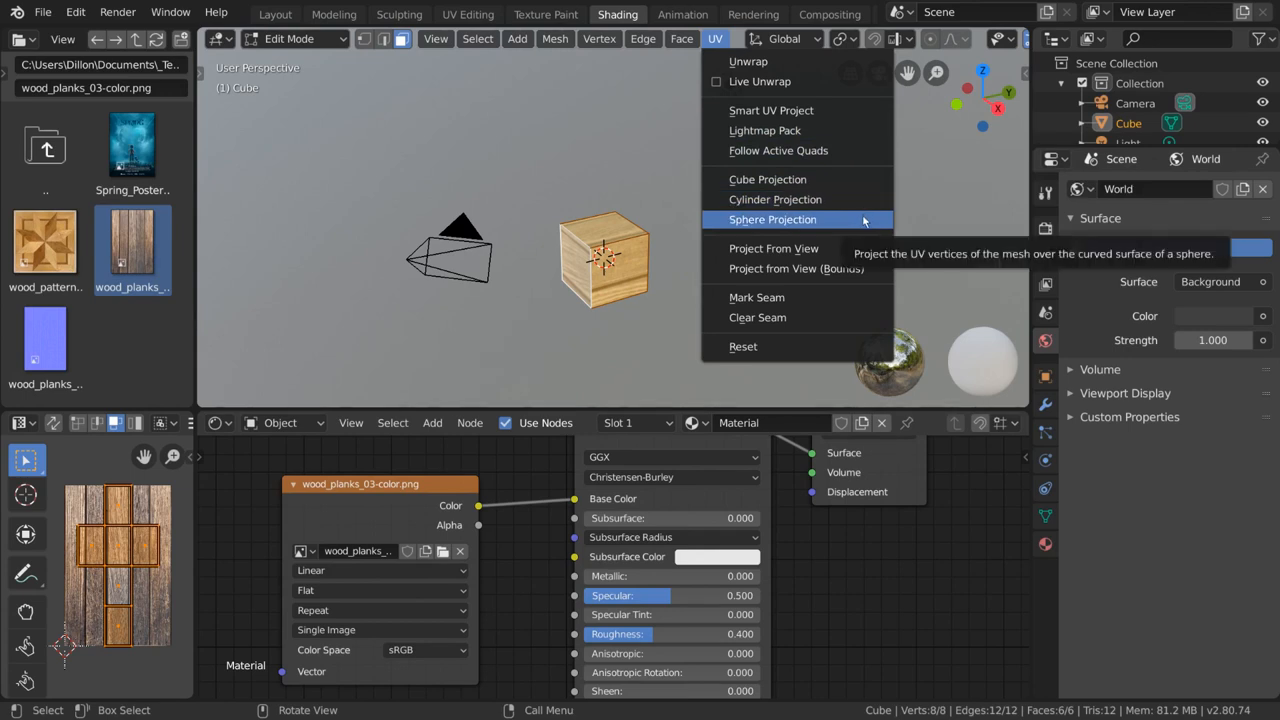
mouse_move(794, 248)
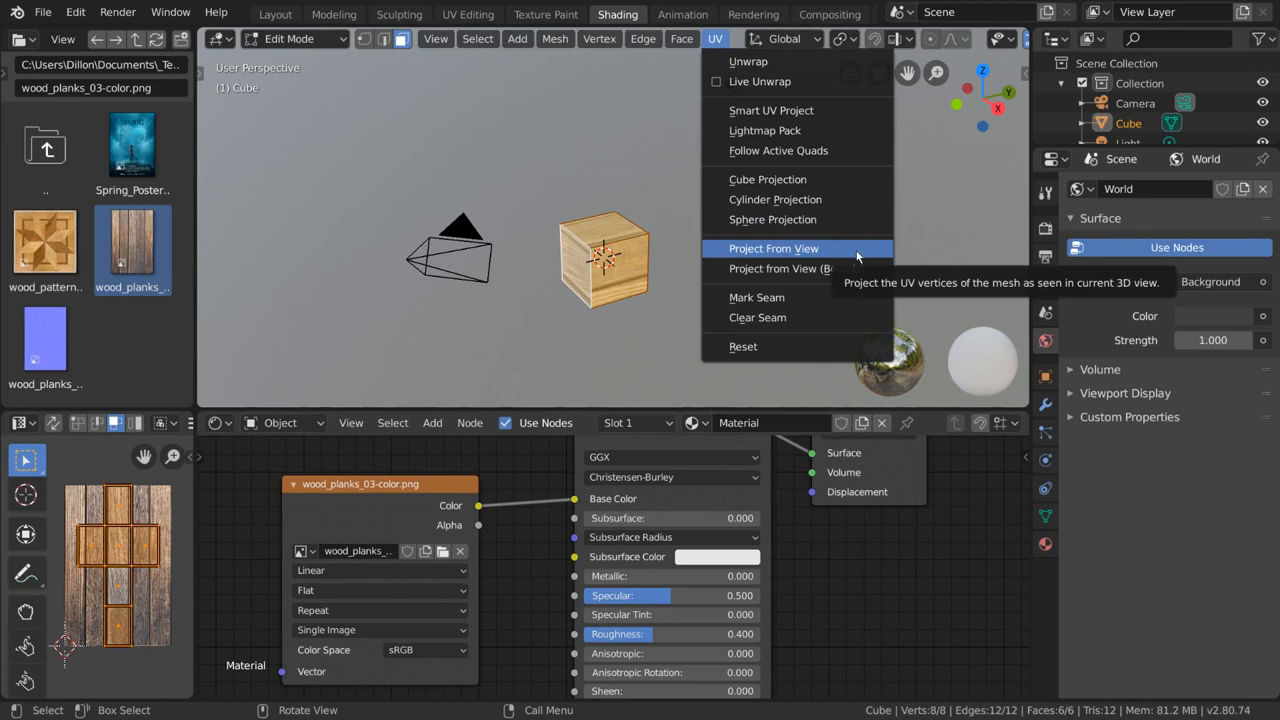
mouse_move(872, 256)
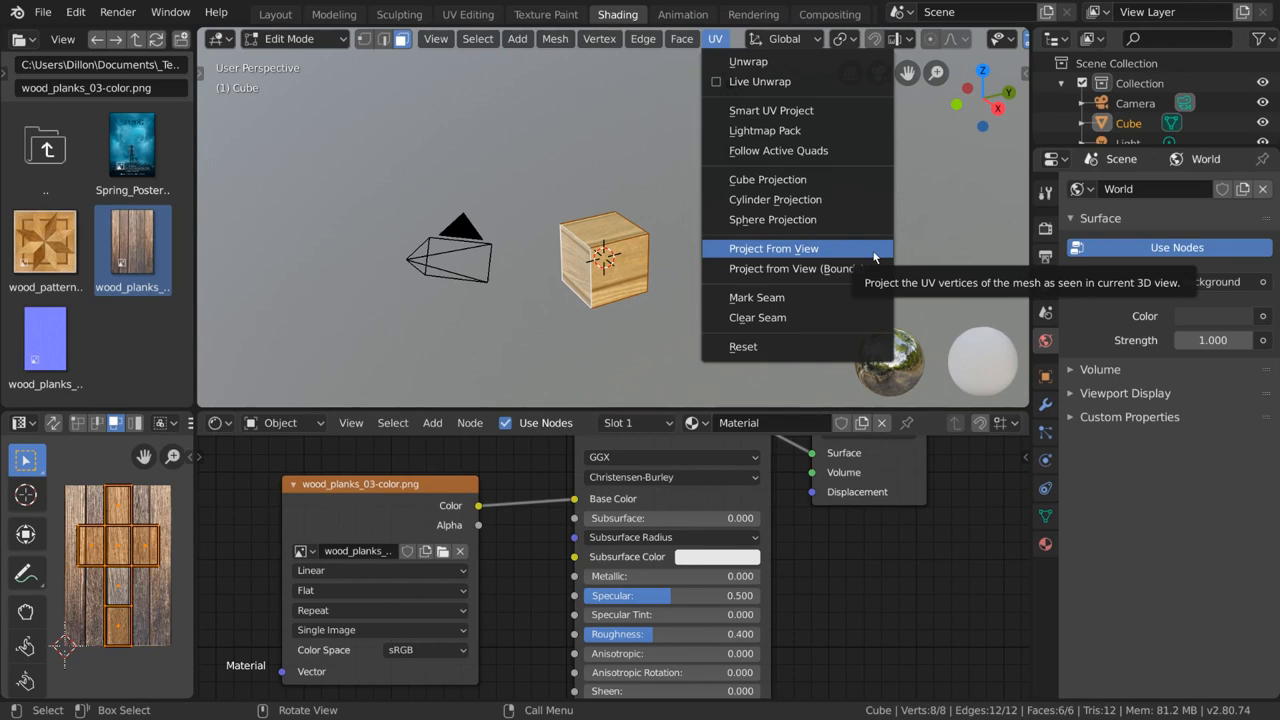
mouse_move(792, 268)
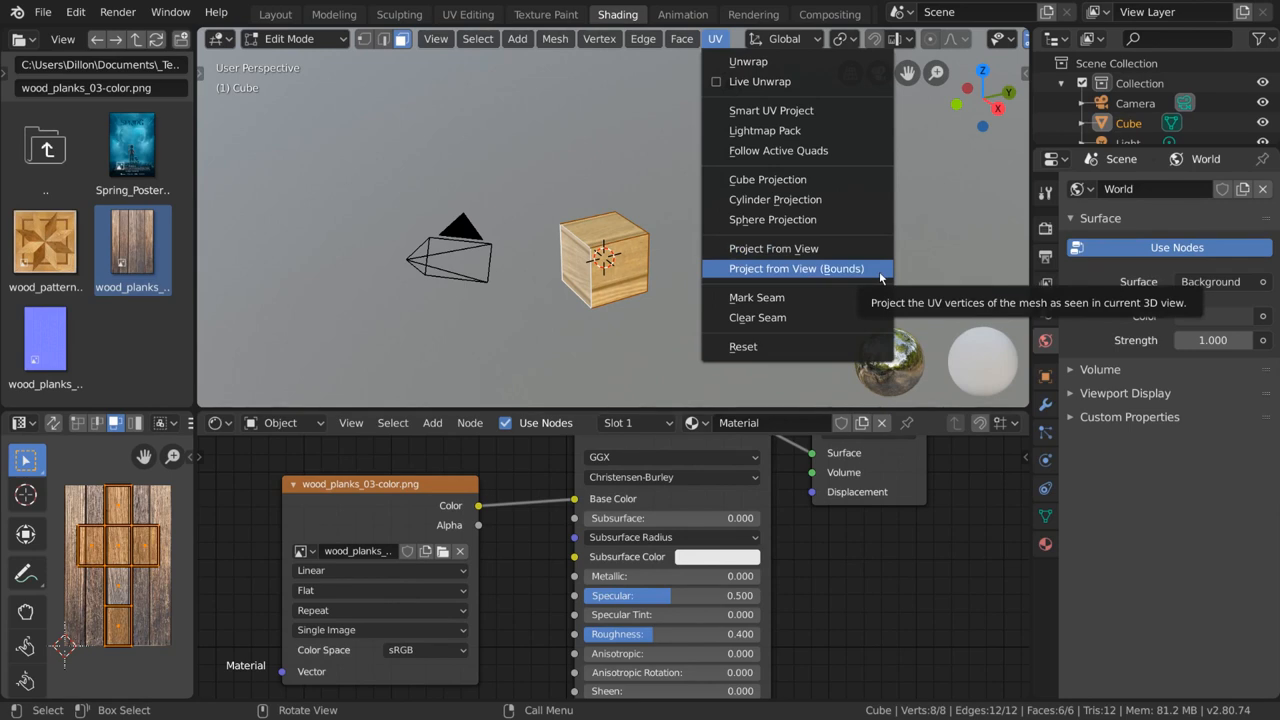
mouse_move(776, 248)
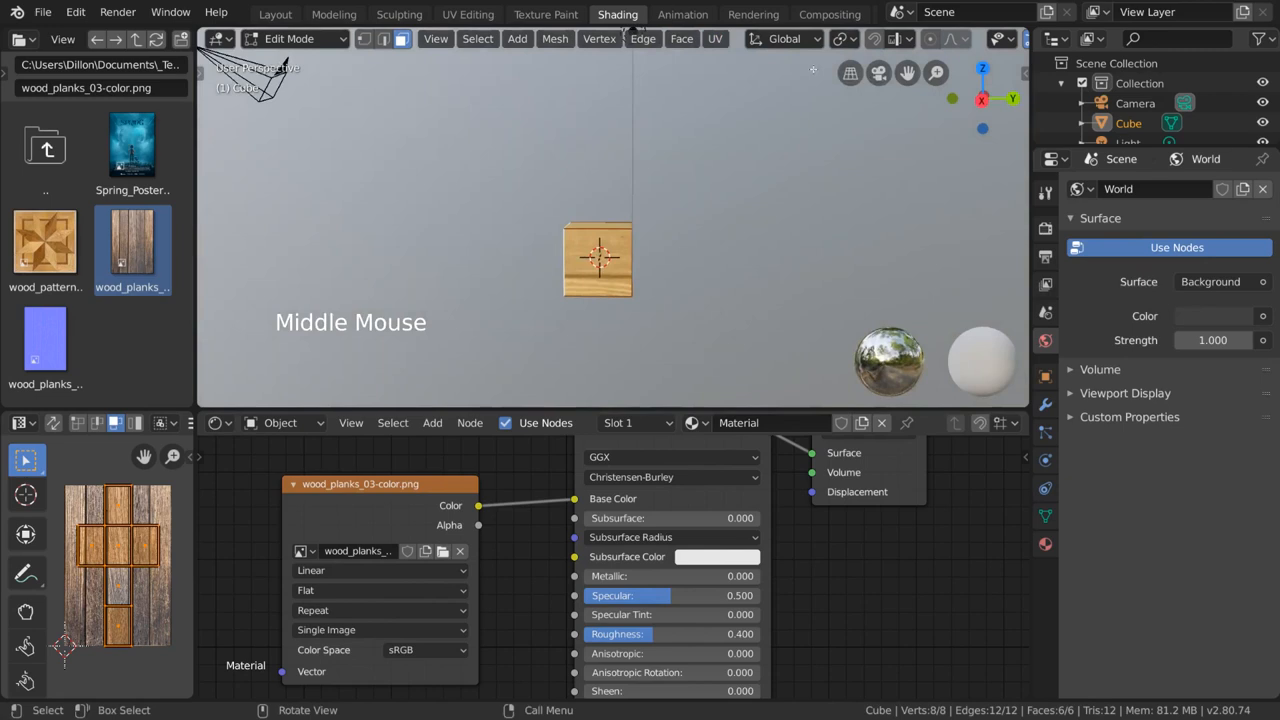
Apply UV > Project From View so one square UV spans the planks image
click(716, 38)
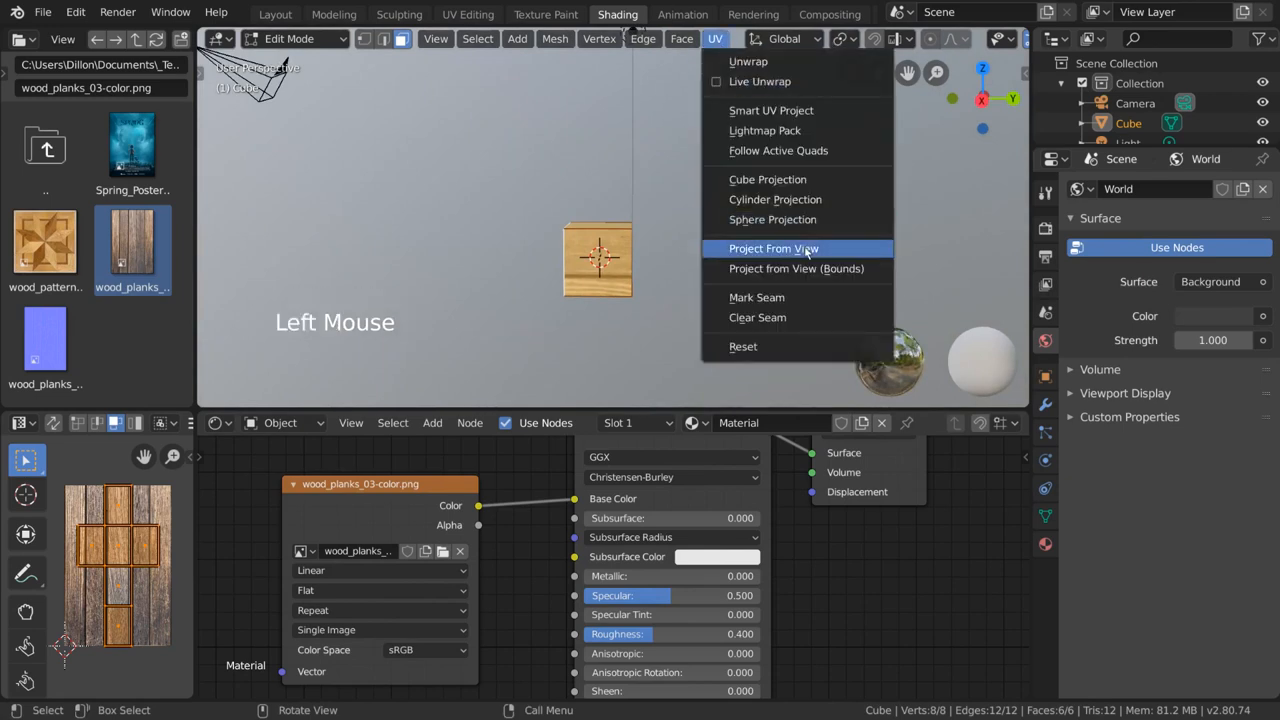
click(772, 248)
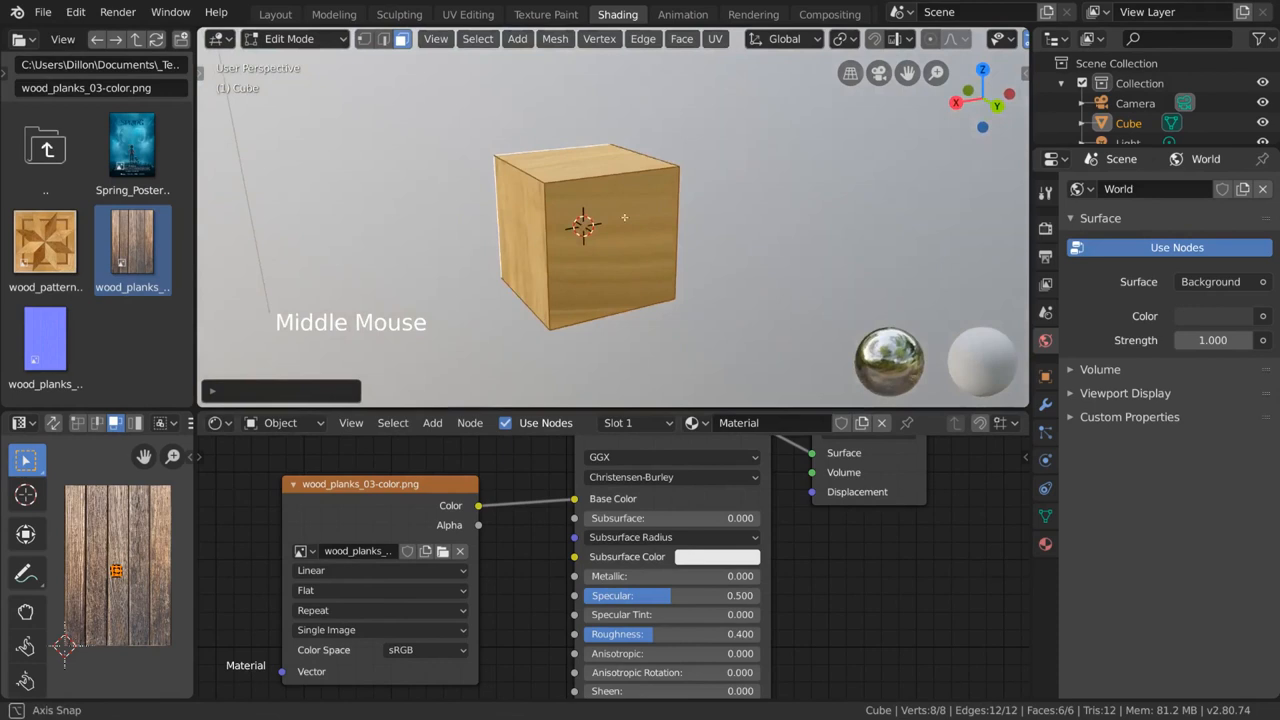
scroll(up, 3)
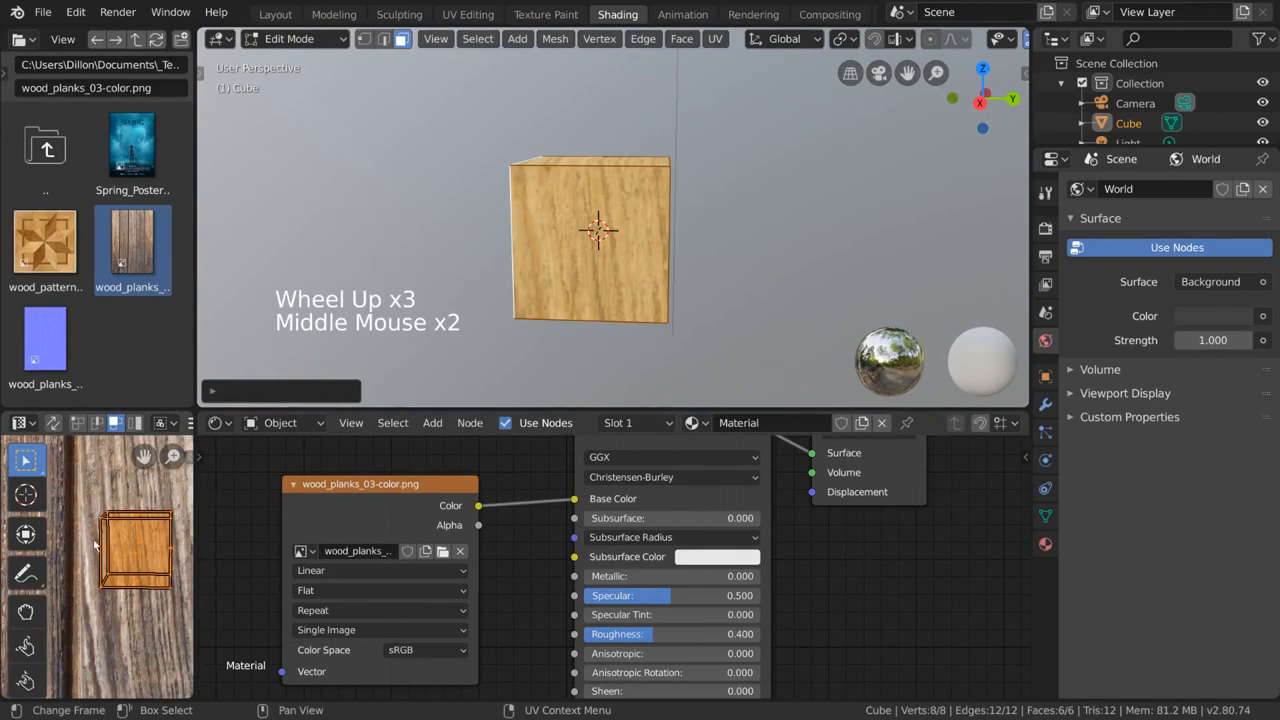
scroll(down, 3)
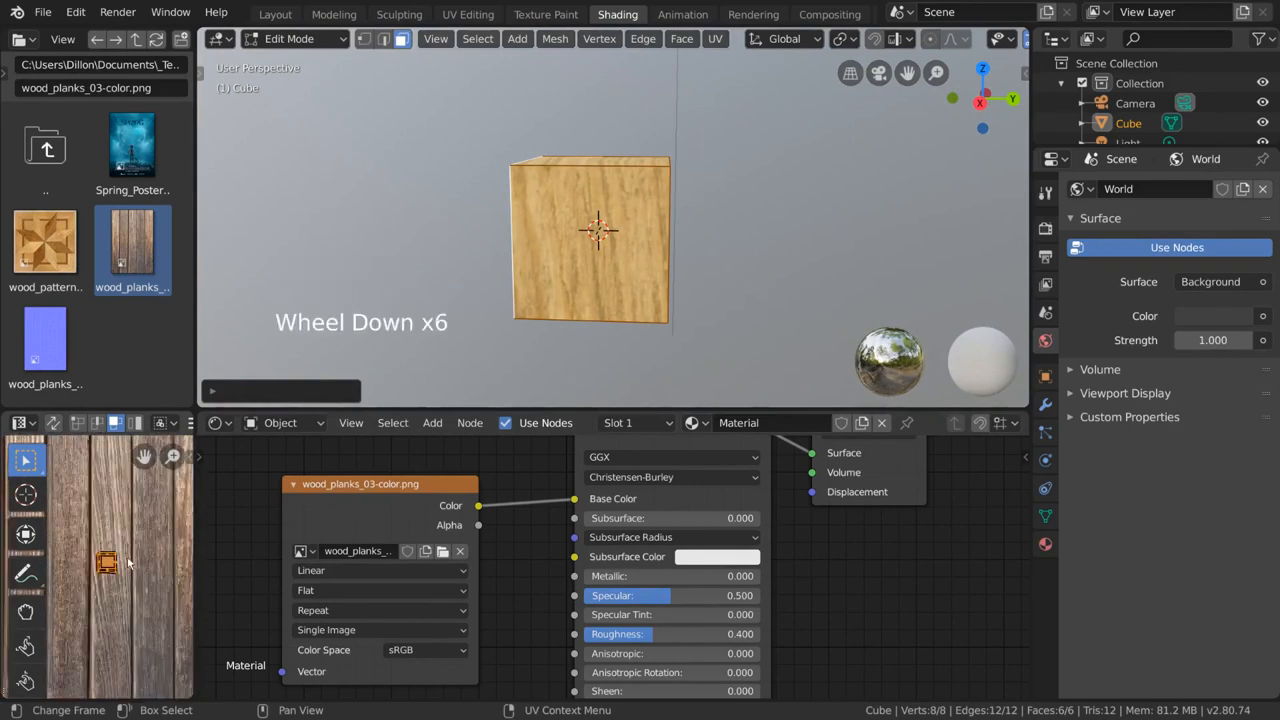
scroll(down, 3)
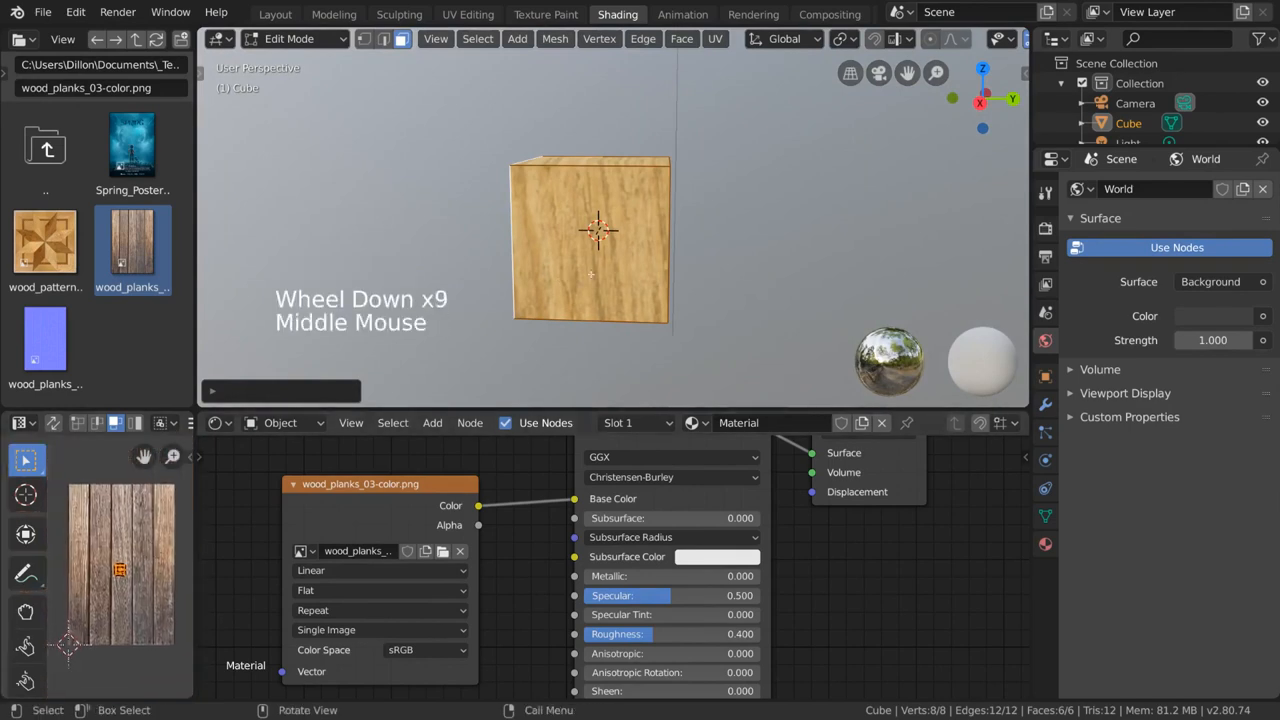
Apply the standard UV > Unwrap and orbit to check the planks on the cube's sides
click(708, 38)
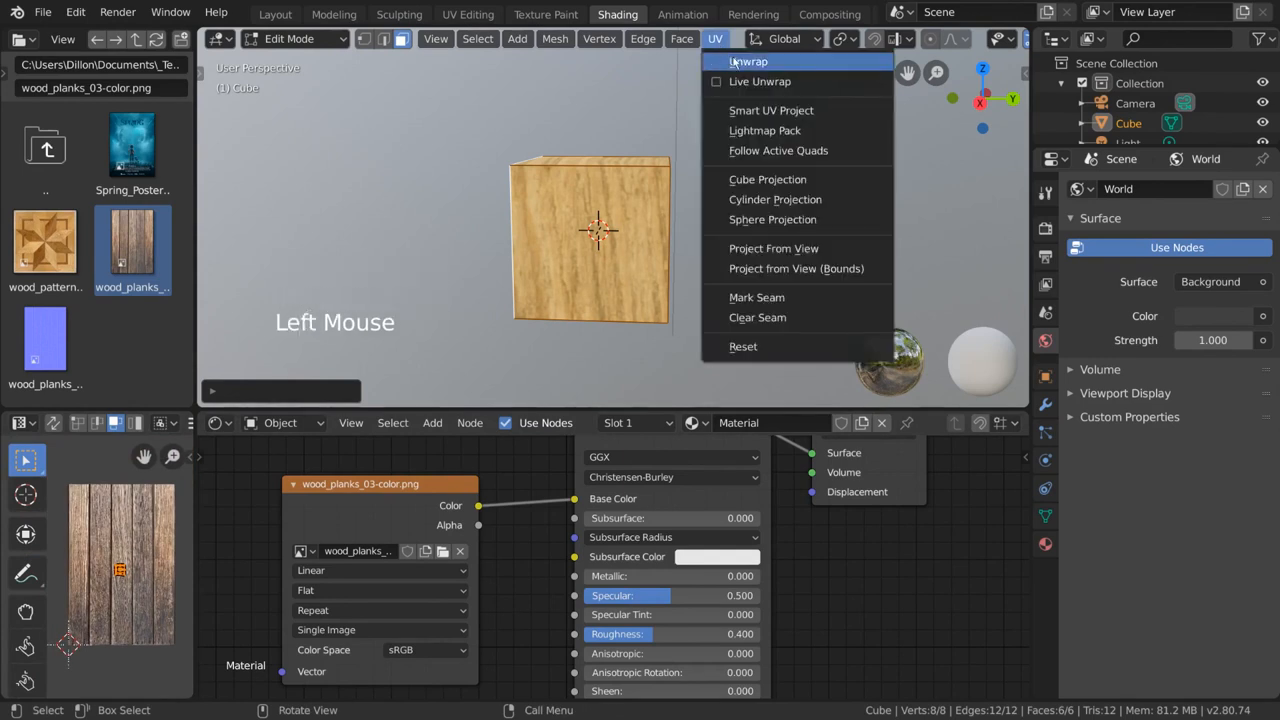
click(734, 60)
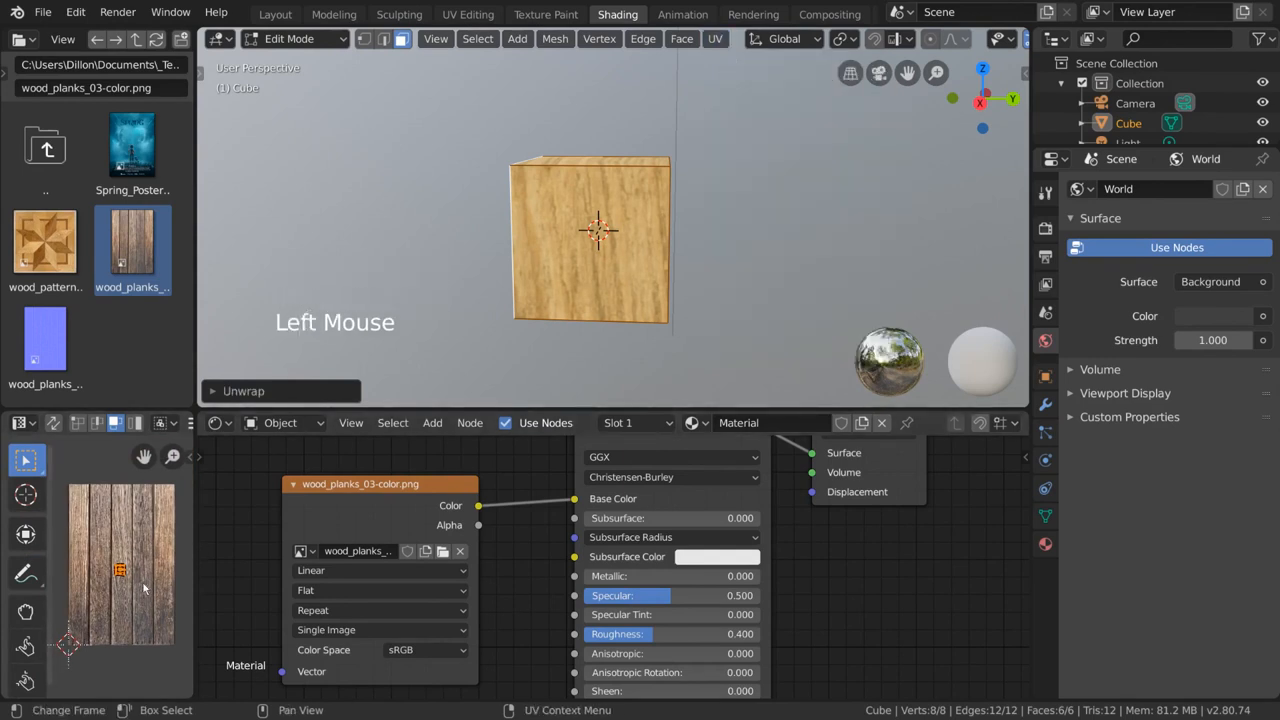
click(712, 40)
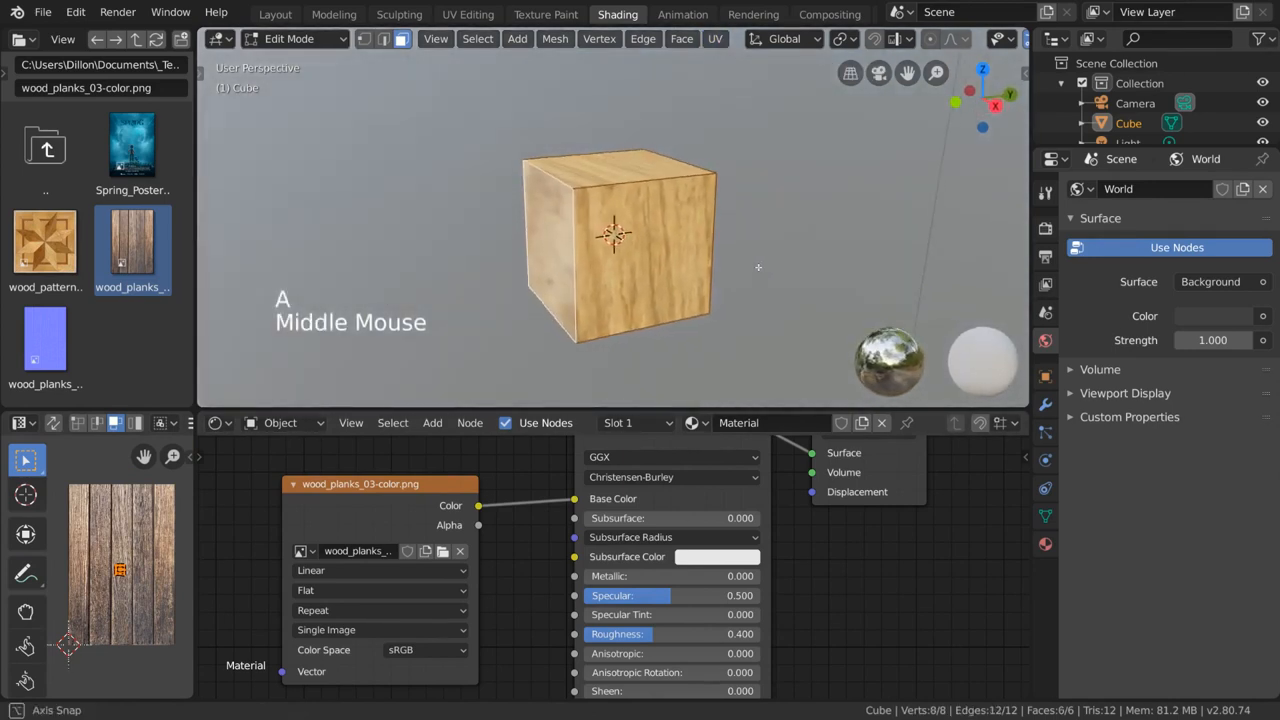
drag(616, 236, 600, 230)
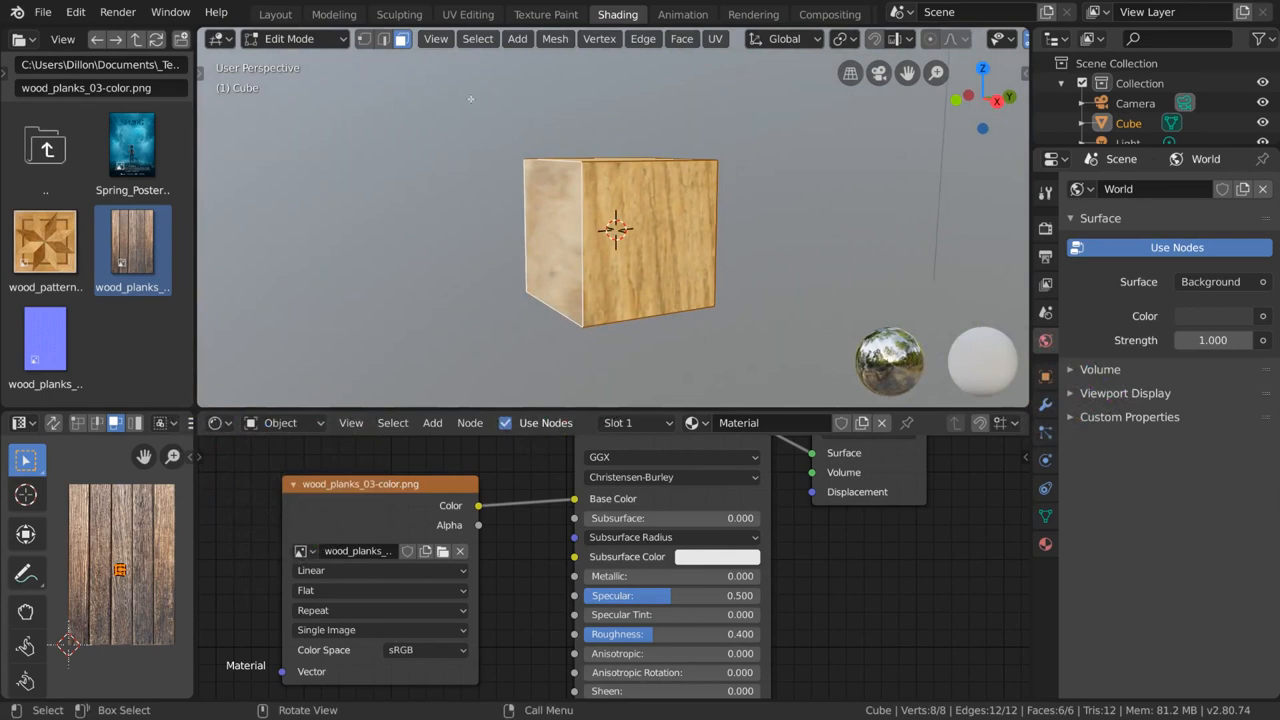
Mark the selected cube edges as seams with UV > Mark Seam, orbiting to reach more edges
click(384, 40)
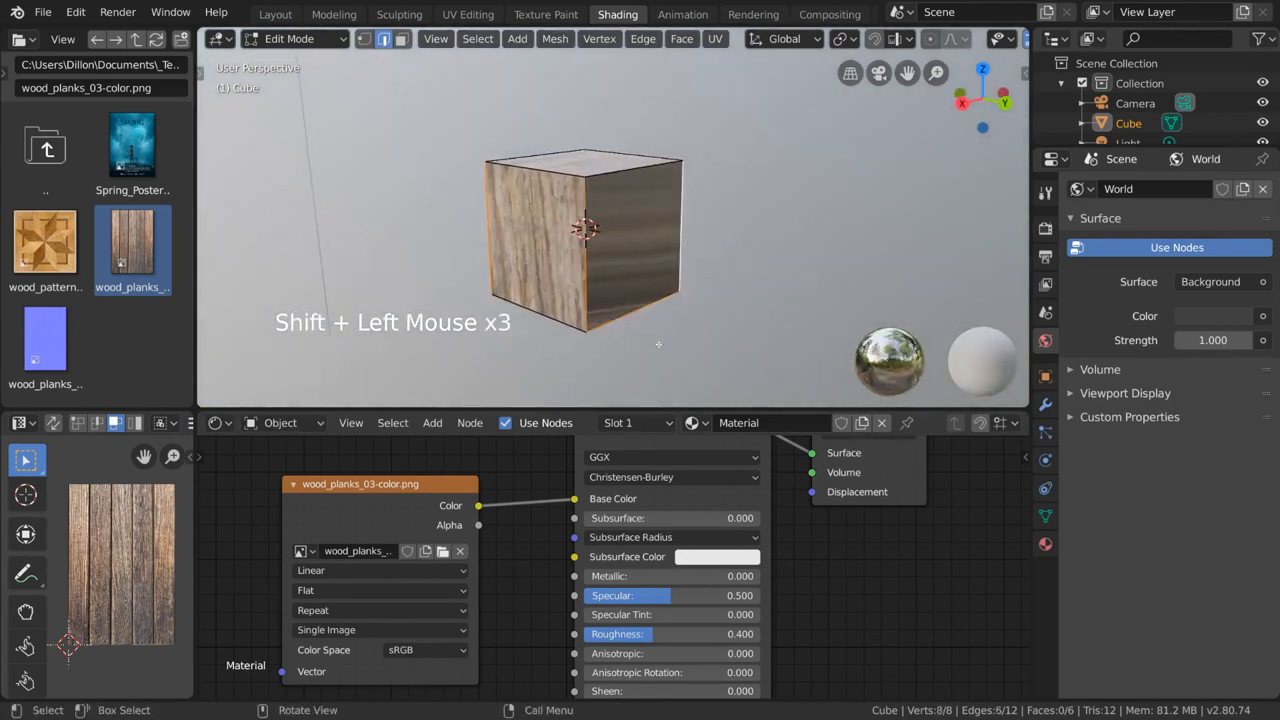
click(708, 38)
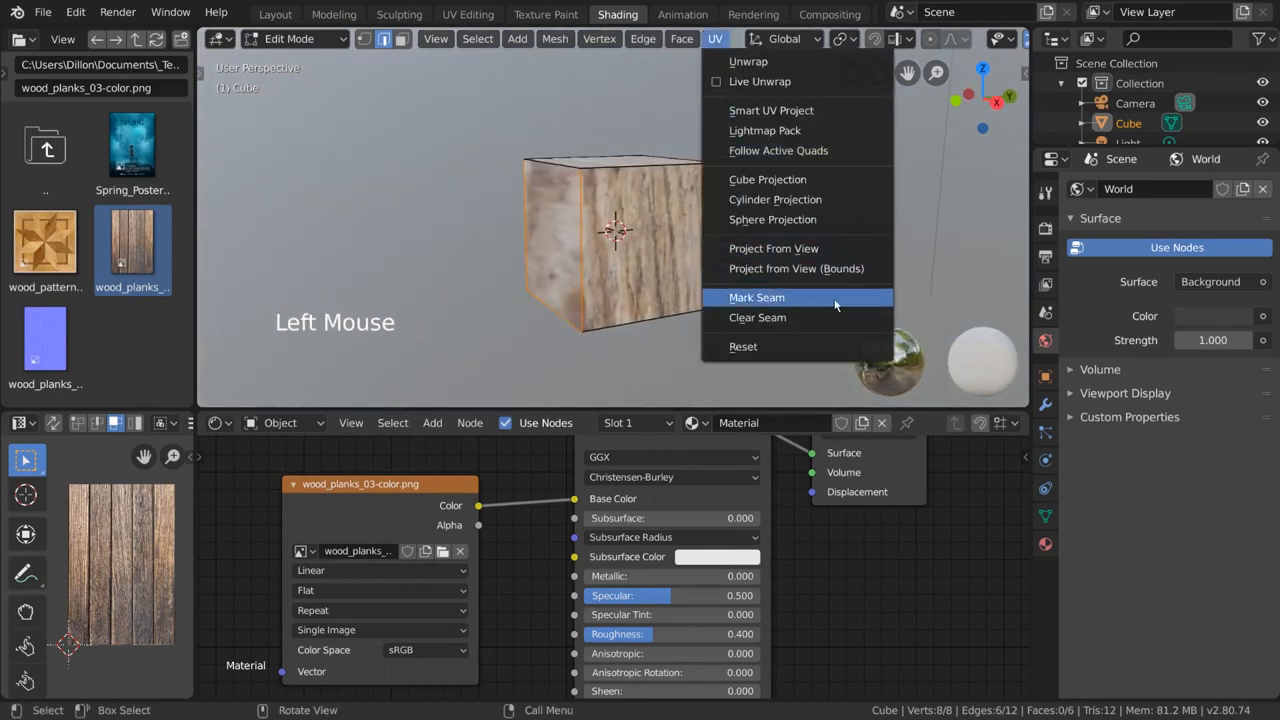
click(756, 296)
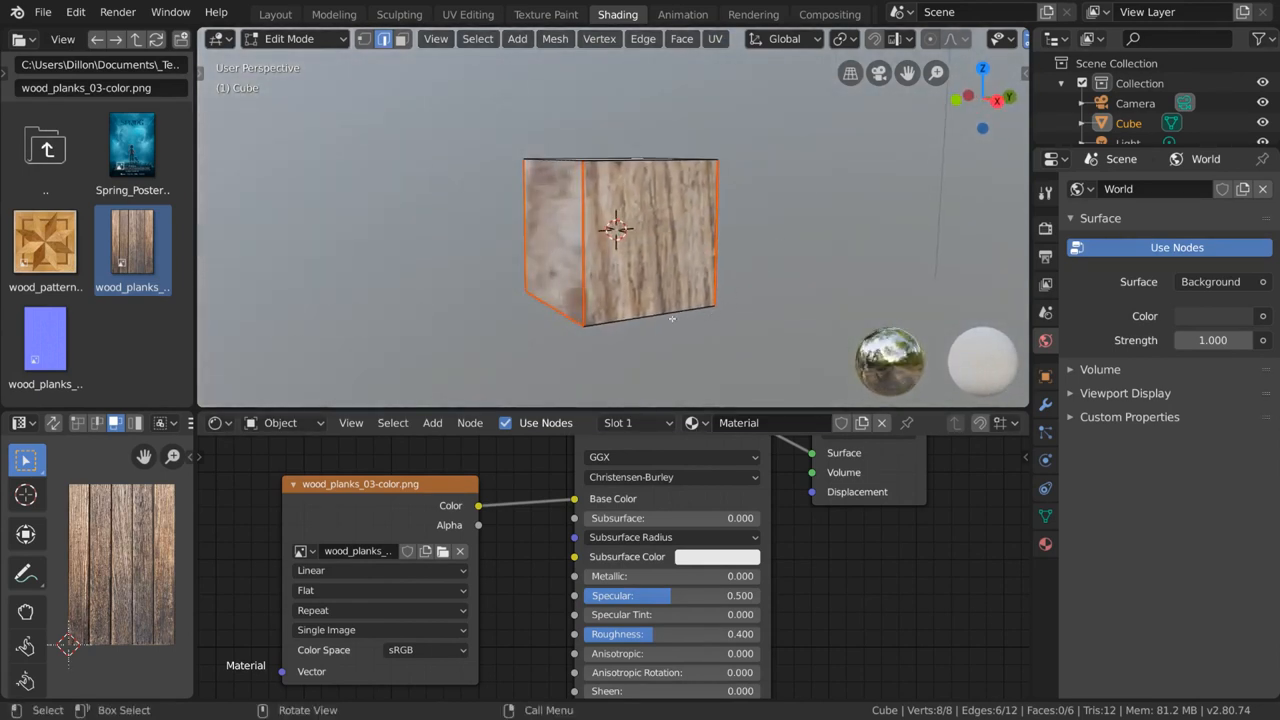
drag(620, 240, 616, 204)
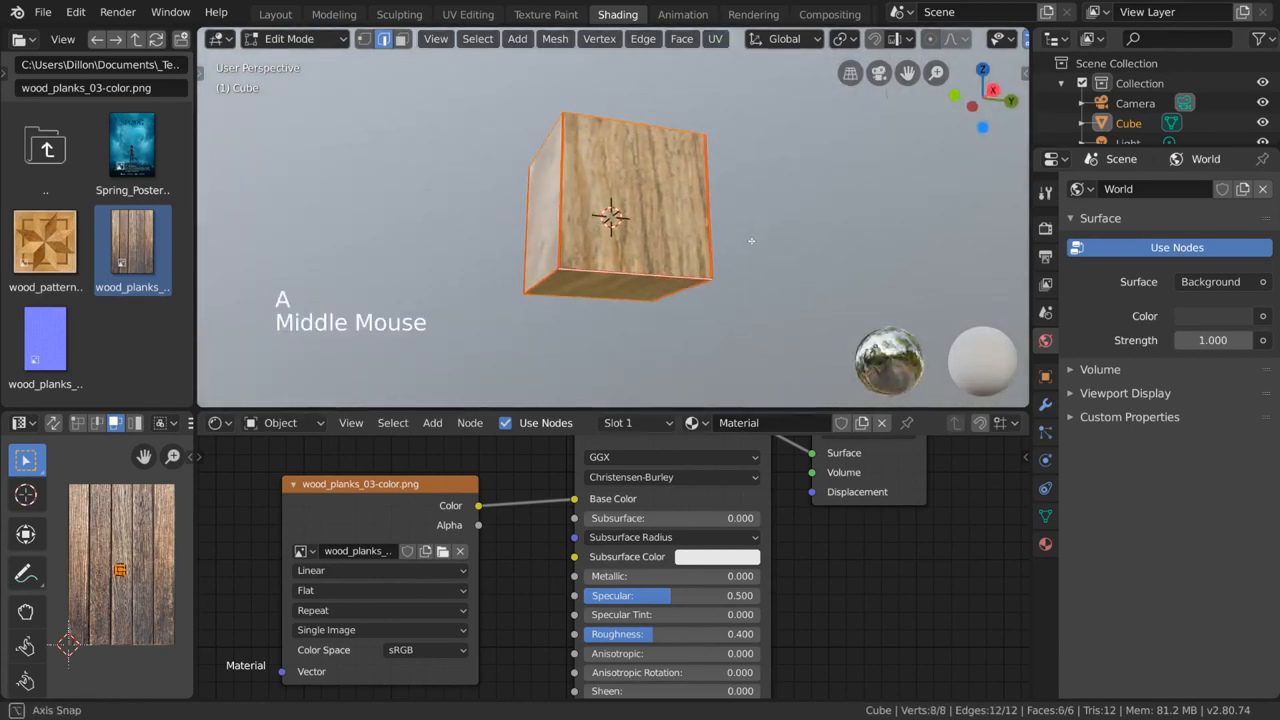
Unwrap the cube along its marked seams into a cross-shaped UV layout
click(712, 40)
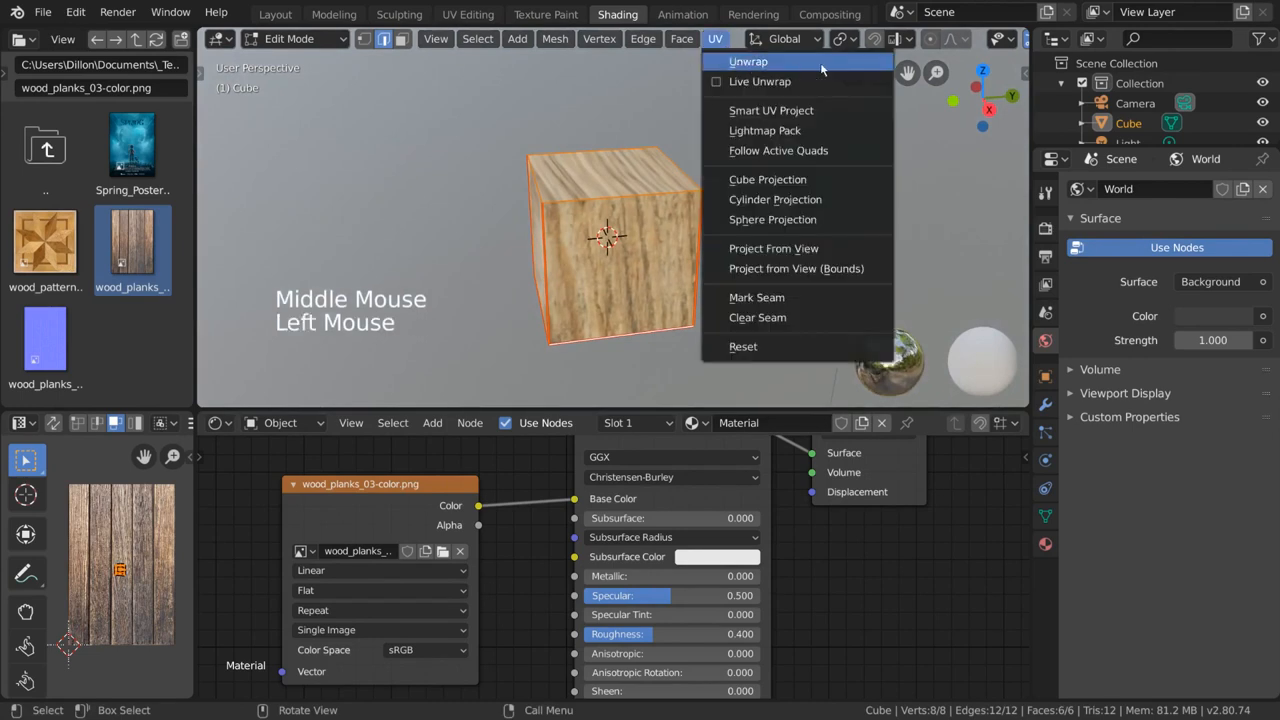
click(744, 62)
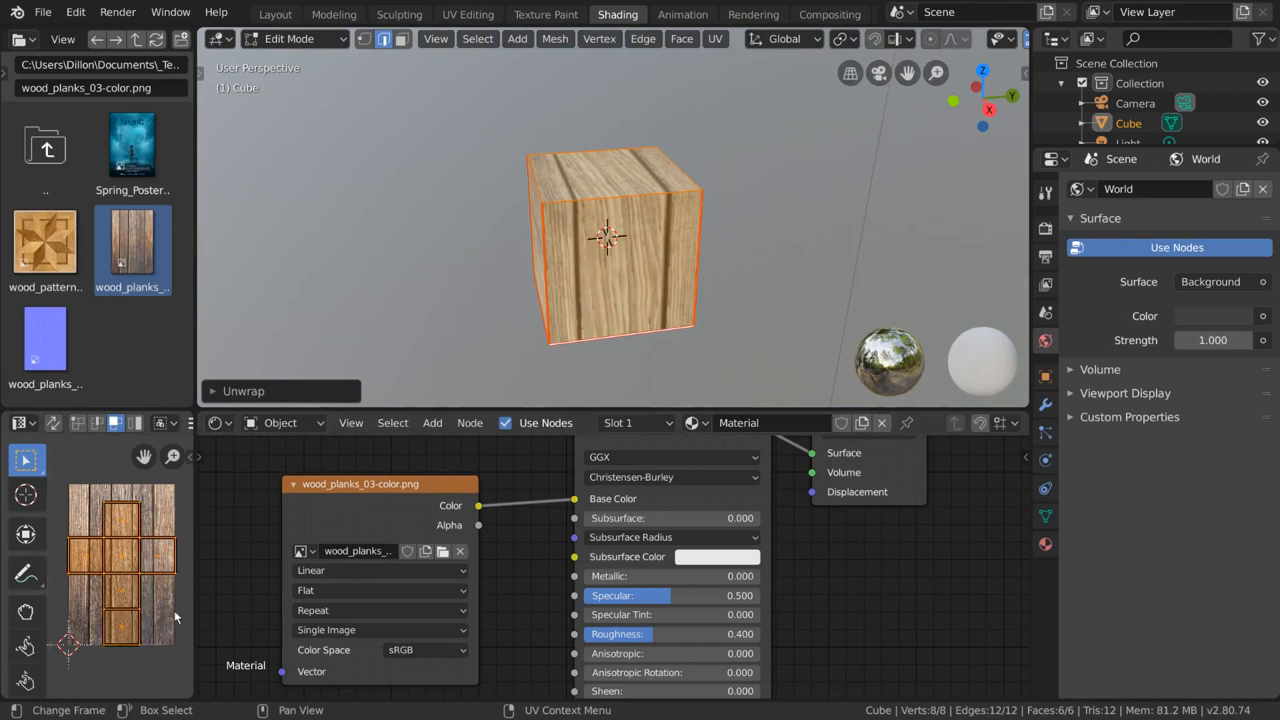
mouse_move(184, 604)
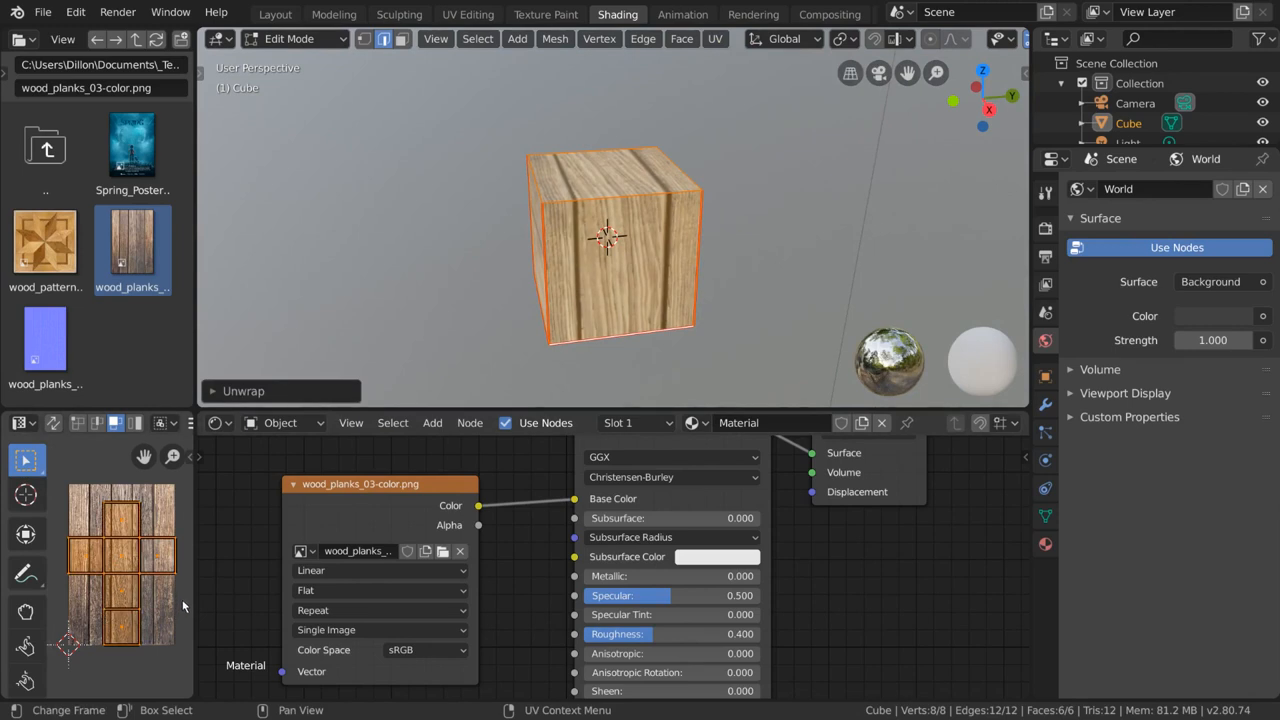
scroll(down, 3)
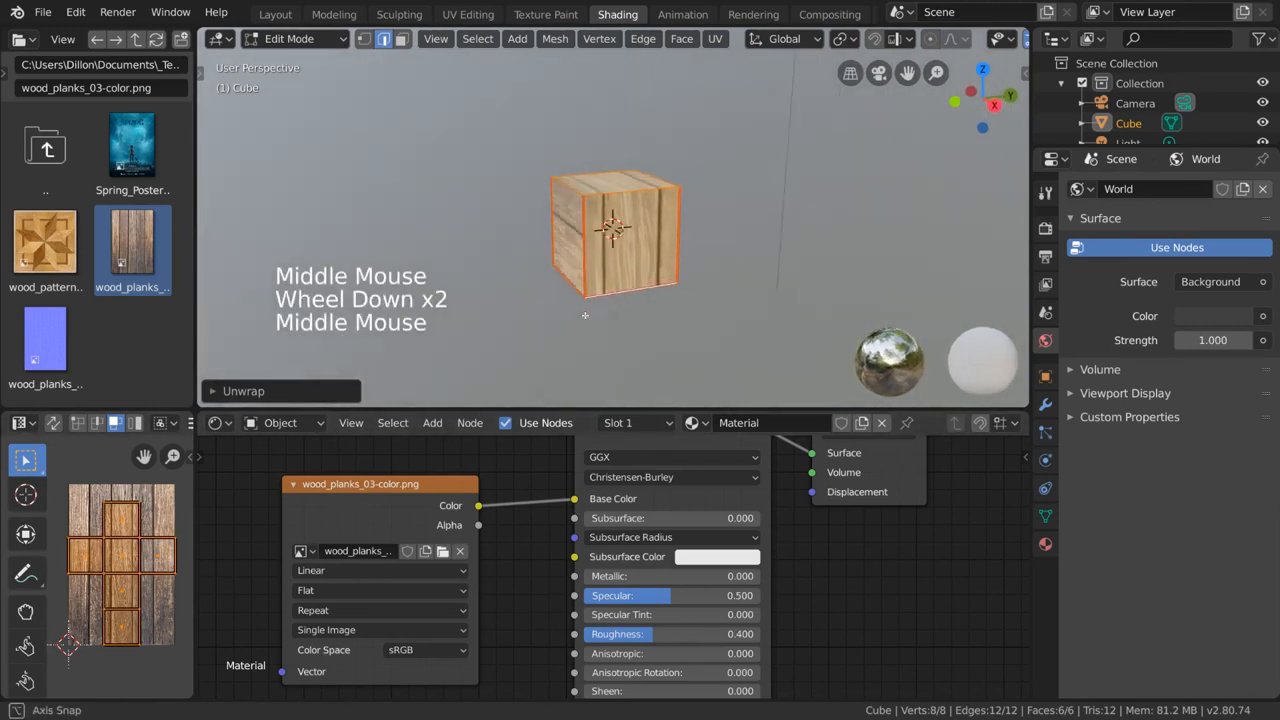